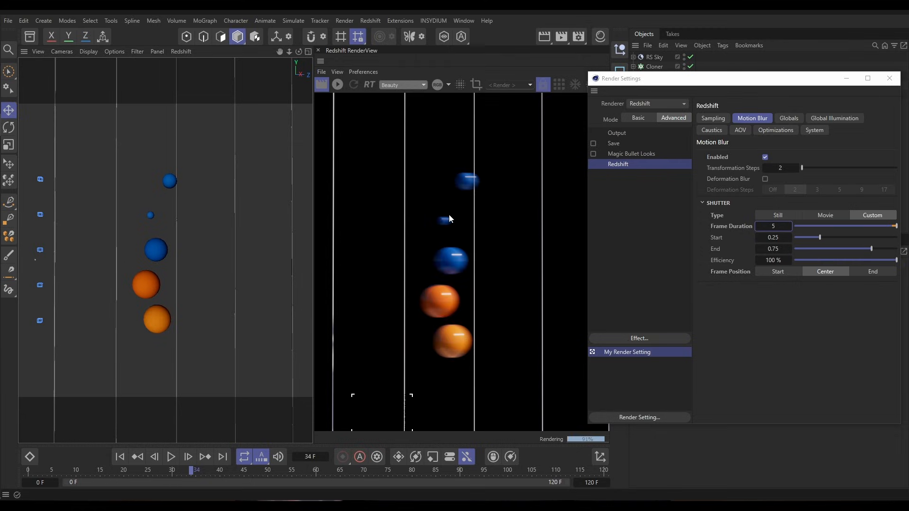
{"action": "mouse_move", "coordinate": [151, 323]}
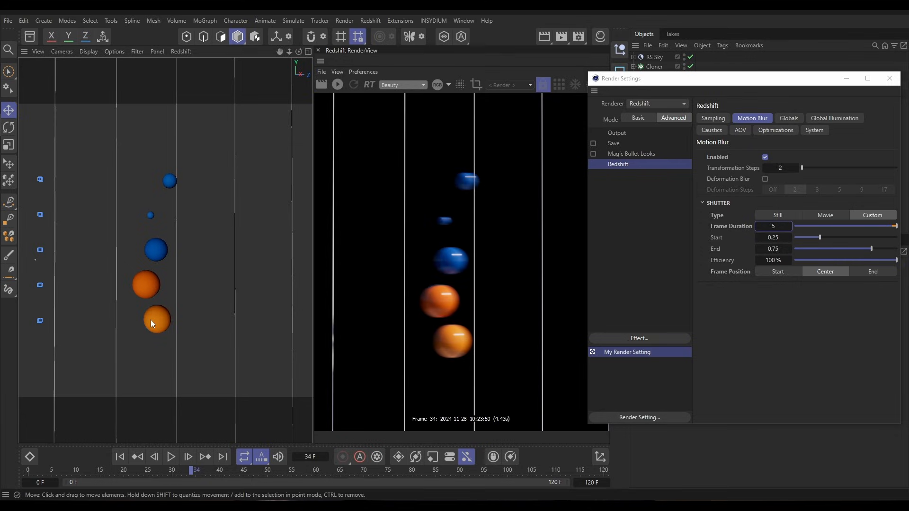
- Move the playhead to frame 49, where the cached spheres disappear from the viewport
{"action": "left_click", "coordinate": [170, 457]}
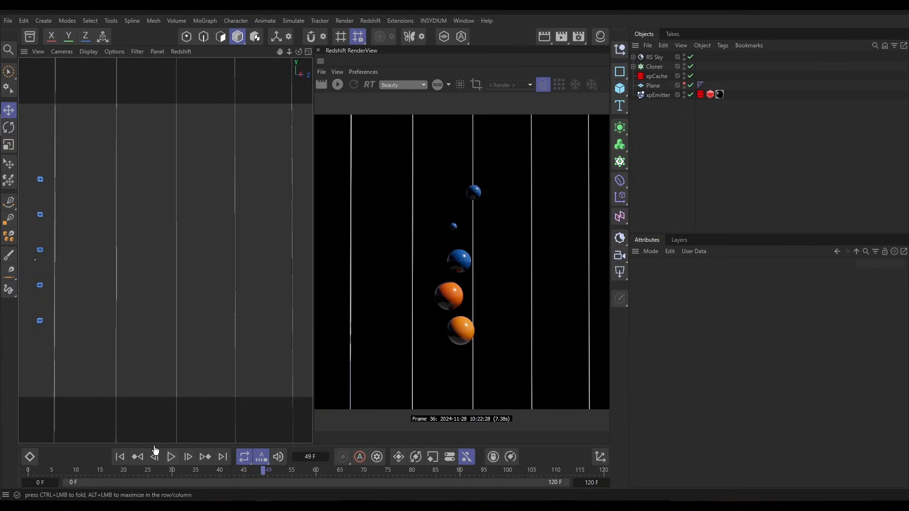
- Return to frame 34, then run and stop a Redshift IPR render of the spheres
{"action": "left_click", "coordinate": [653, 85]}
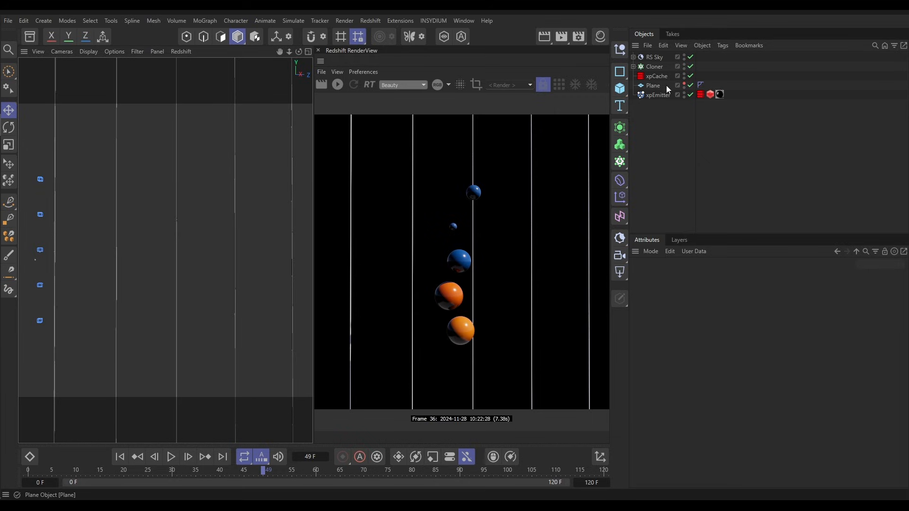
{"action": "mouse_move", "coordinate": [653, 86]}
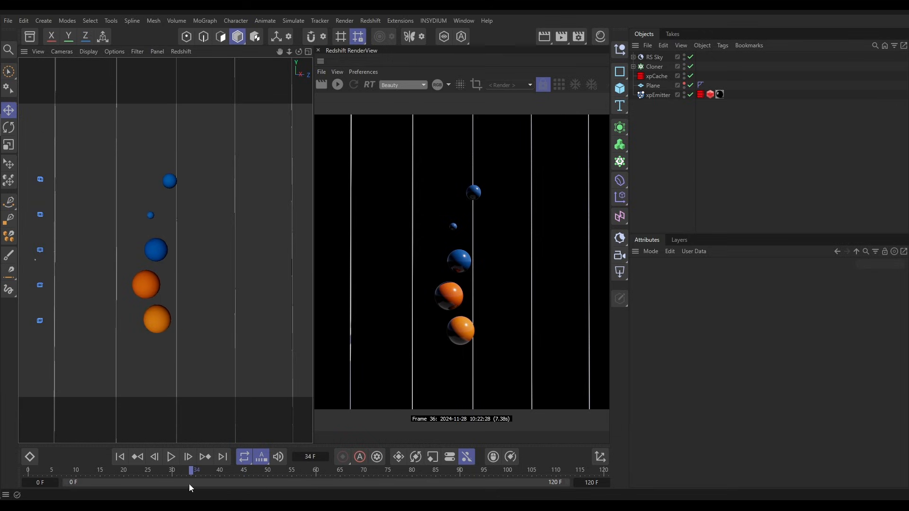
{"action": "left_click", "coordinate": [337, 85]}
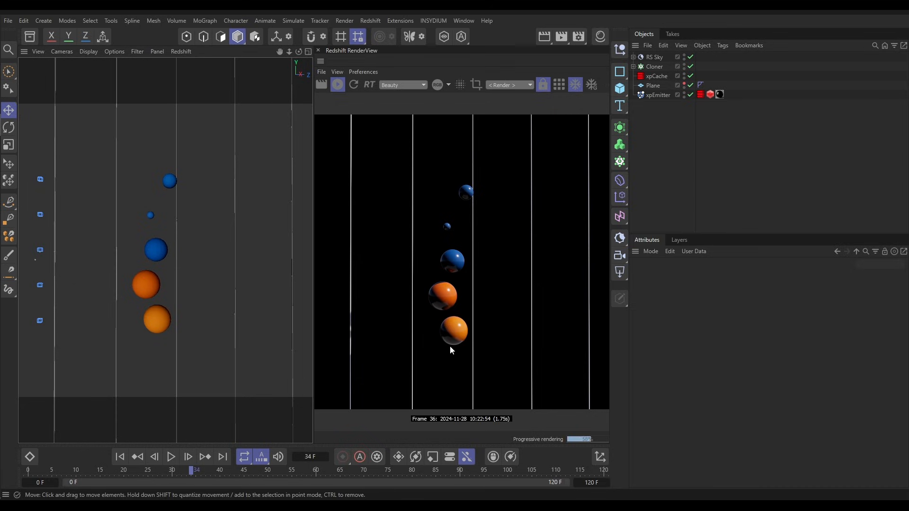
{"action": "left_click", "coordinate": [337, 84]}
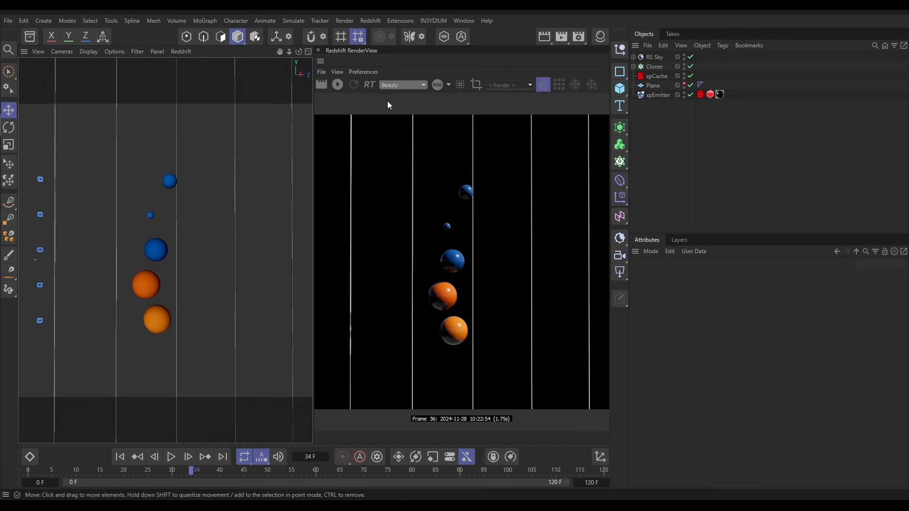
- Enable Redshift motion blur in the Advanced render settings with a Custom shutter type
{"action": "left_click", "coordinate": [343, 21]}
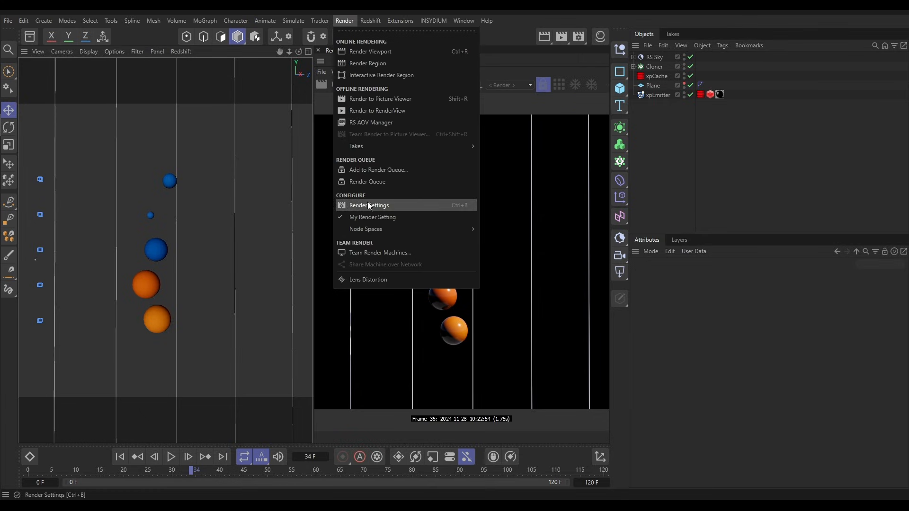
{"action": "left_click", "coordinate": [369, 205]}
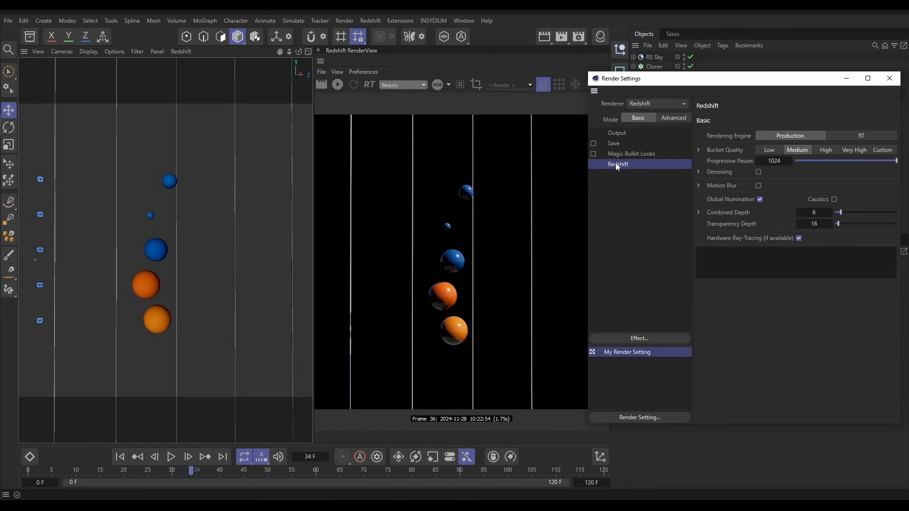
{"action": "left_click", "coordinate": [674, 119]}
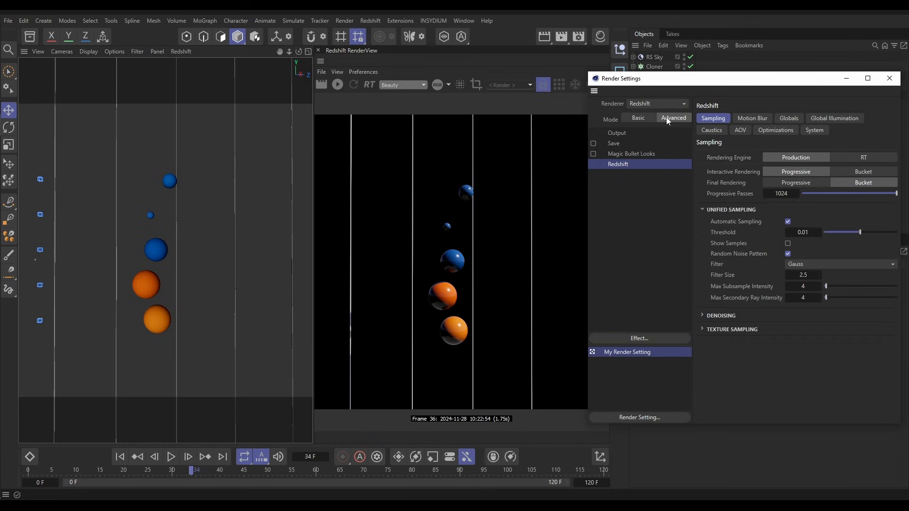
{"action": "left_click", "coordinate": [752, 118]}
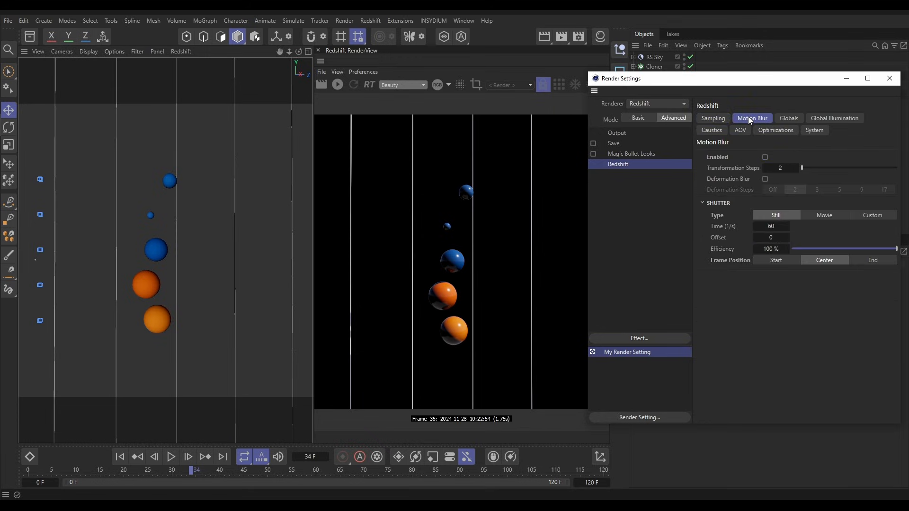
{"action": "left_click", "coordinate": [765, 157]}
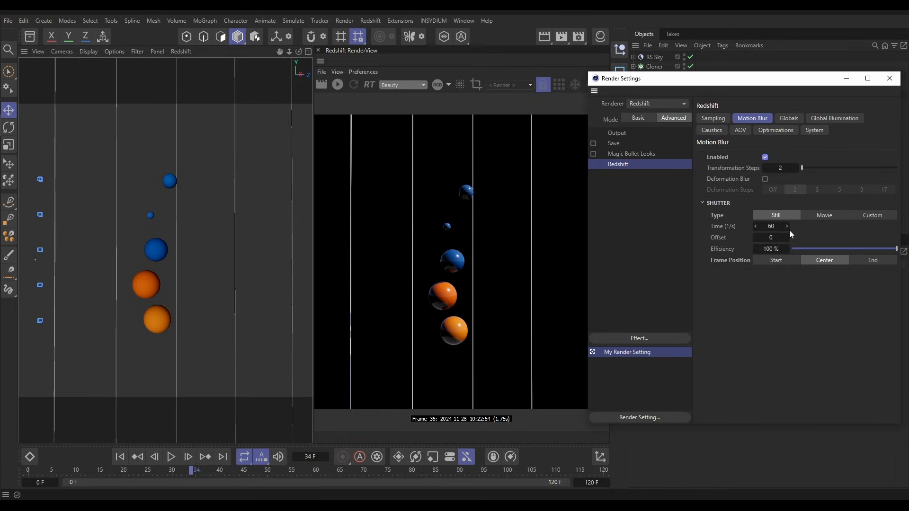
{"action": "mouse_move", "coordinate": [865, 227]}
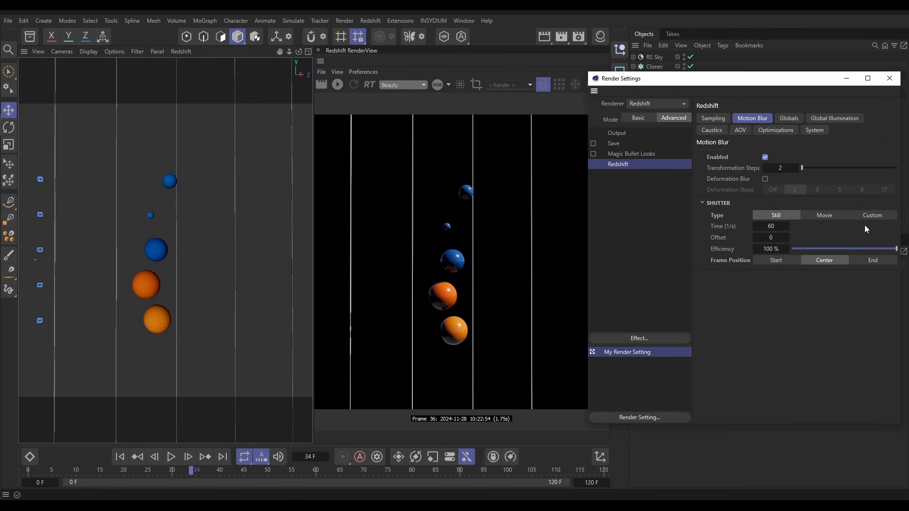
{"action": "left_click", "coordinate": [872, 215]}
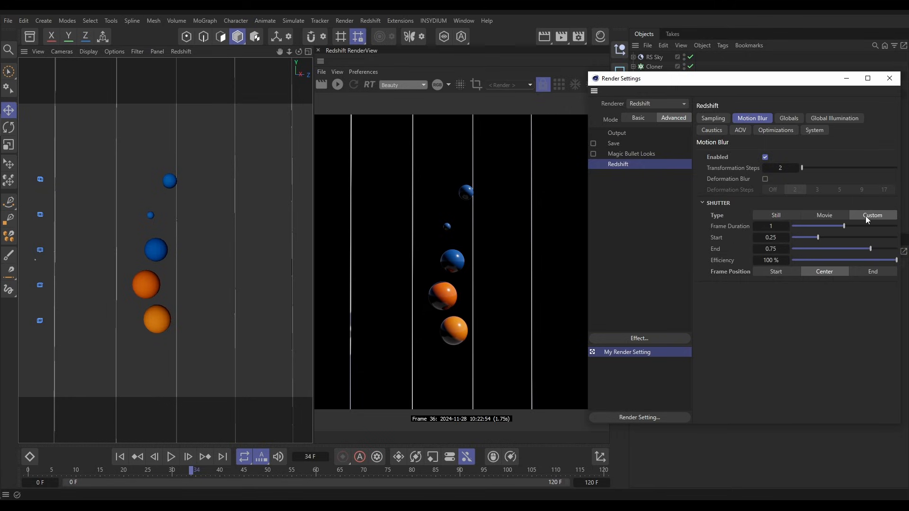
{"action": "mouse_move", "coordinate": [780, 306]}
{"action": "type", "text": "5"}
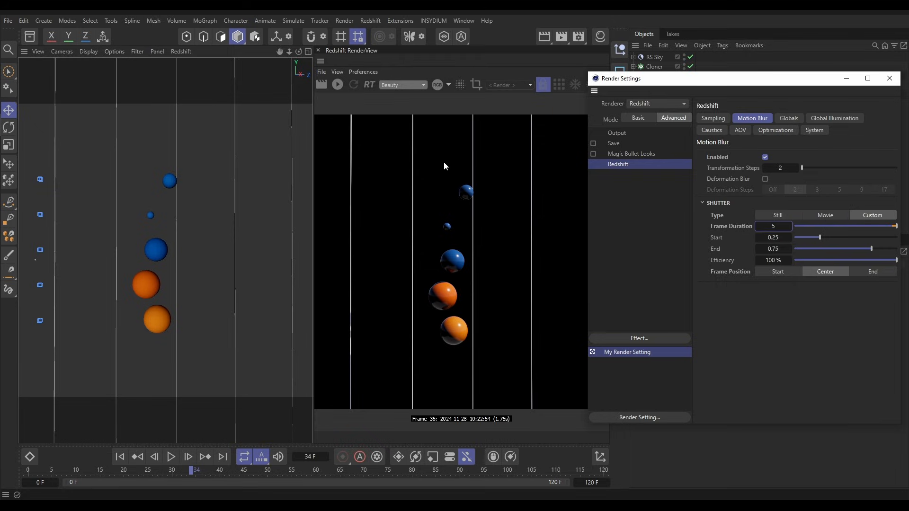
- Run and stop a Redshift IPR preview of frame 34 with frame duration 5
{"action": "left_click", "coordinate": [338, 85]}
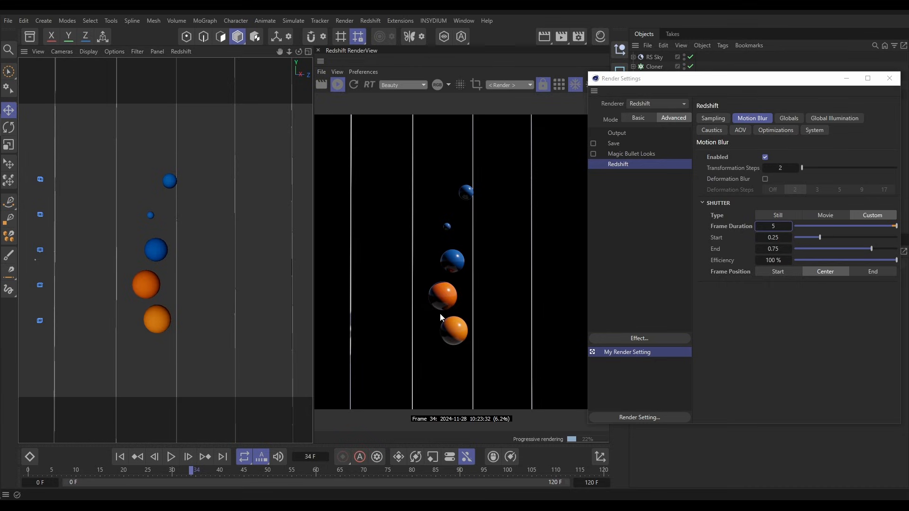
{"action": "mouse_move", "coordinate": [452, 330]}
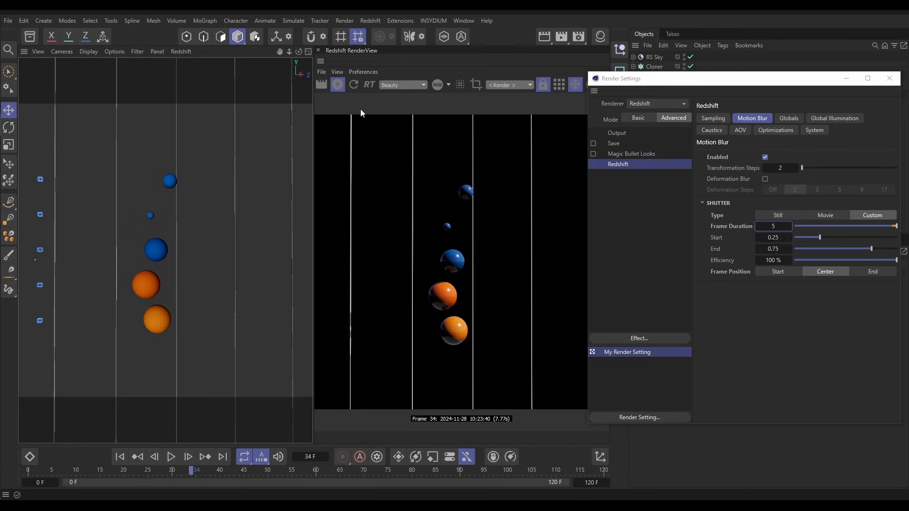
{"action": "mouse_move", "coordinate": [338, 85]}
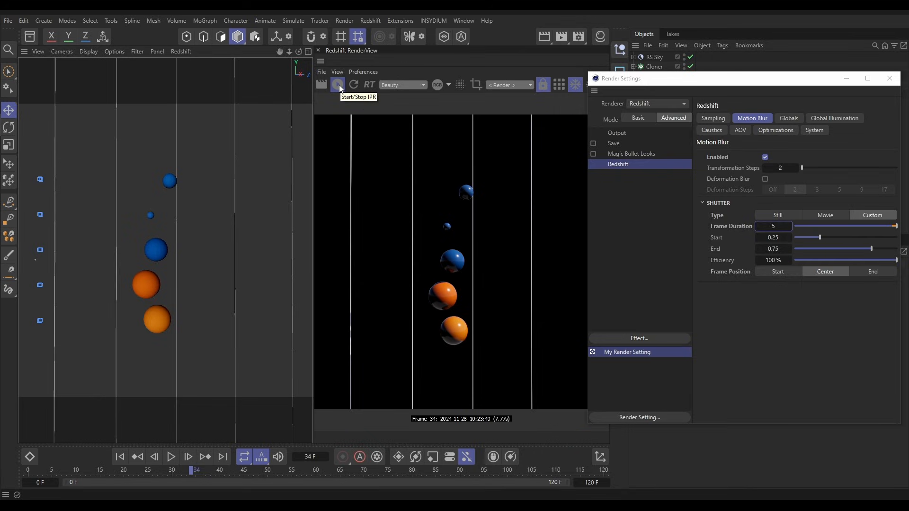
{"action": "left_click", "coordinate": [337, 85]}
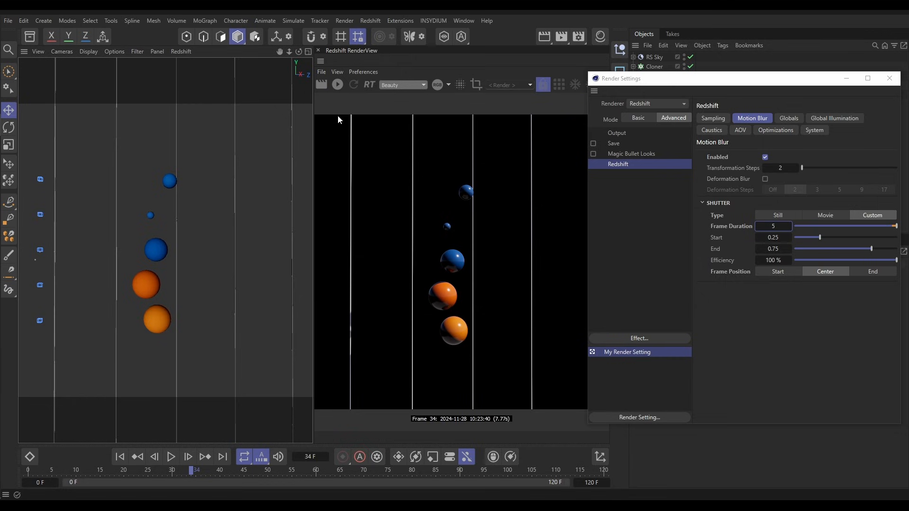
- Render frame 34 in the Redshift RenderView to show the streaked blue and orange spheres
{"action": "left_click", "coordinate": [321, 85]}
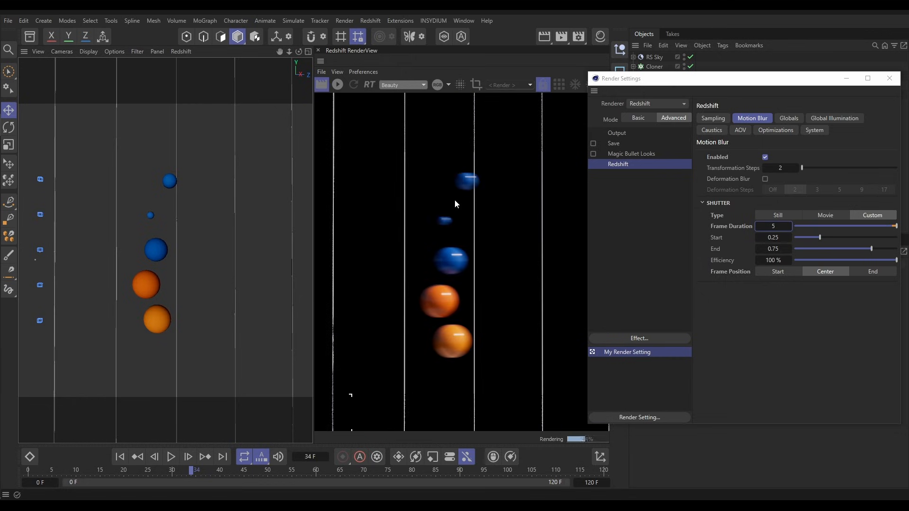
{"action": "mouse_move", "coordinate": [457, 276]}
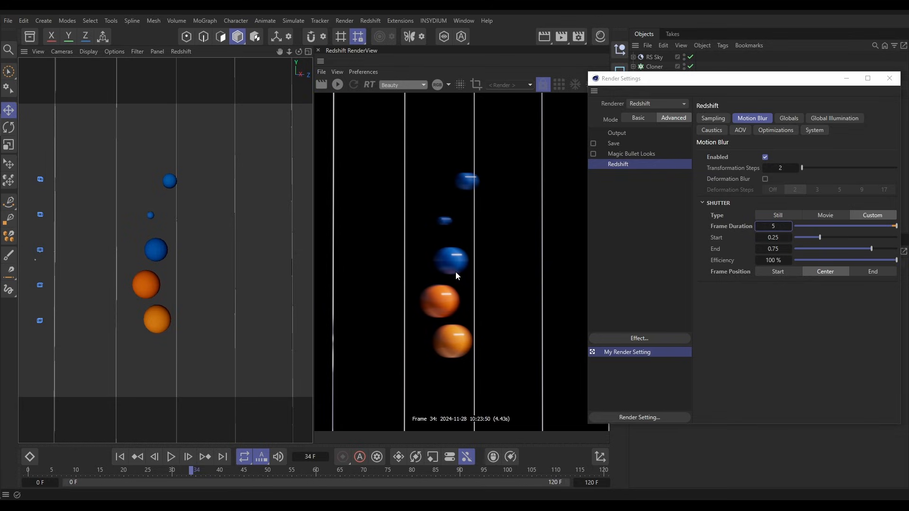
{"action": "mouse_move", "coordinate": [446, 312]}
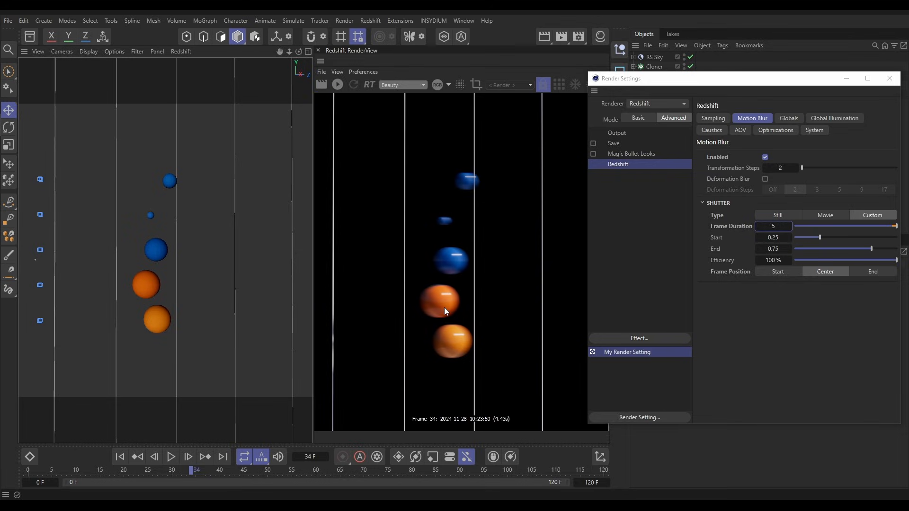
{"action": "mouse_move", "coordinate": [864, 219]}
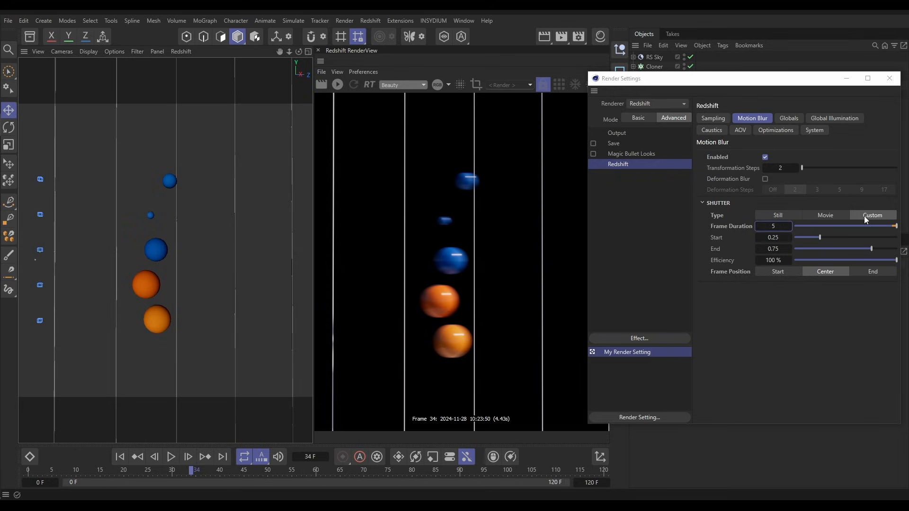
{"action": "mouse_move", "coordinate": [729, 231]}
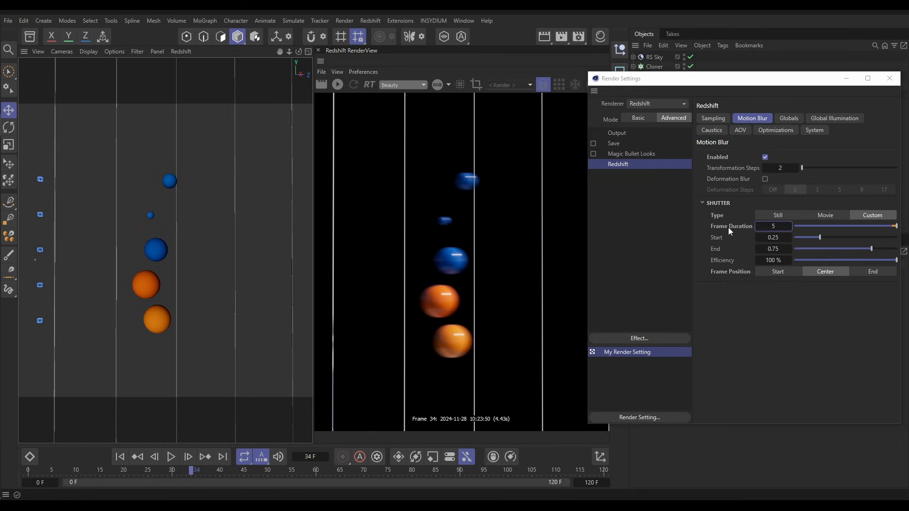
{"action": "mouse_move", "coordinate": [751, 230]}
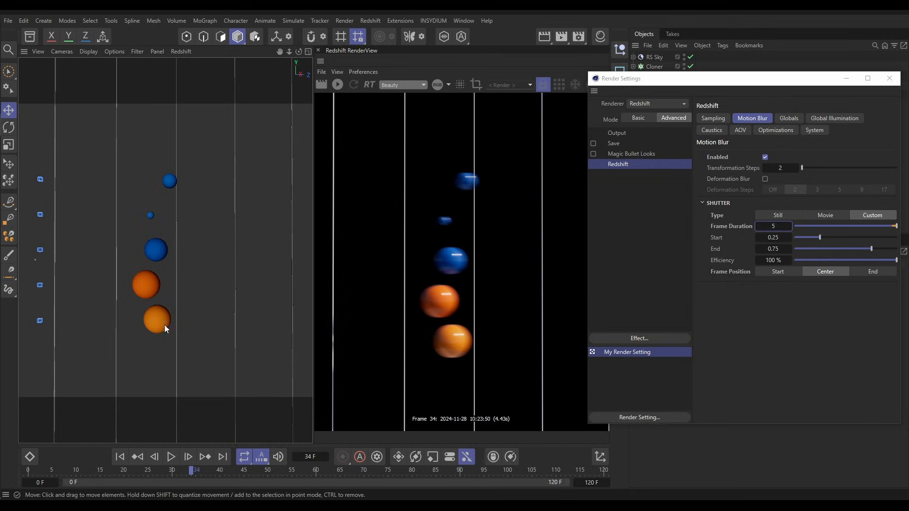
{"action": "mouse_move", "coordinate": [164, 327]}
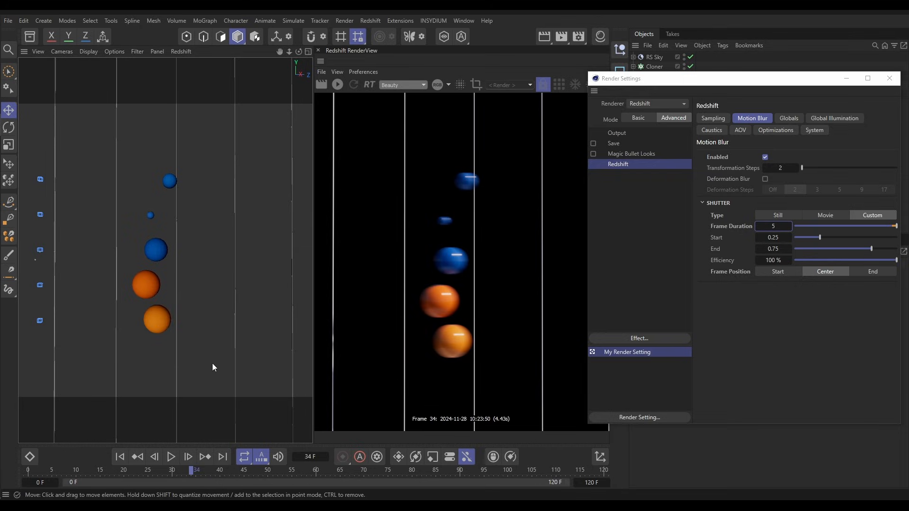
{"action": "mouse_move", "coordinate": [151, 323]}
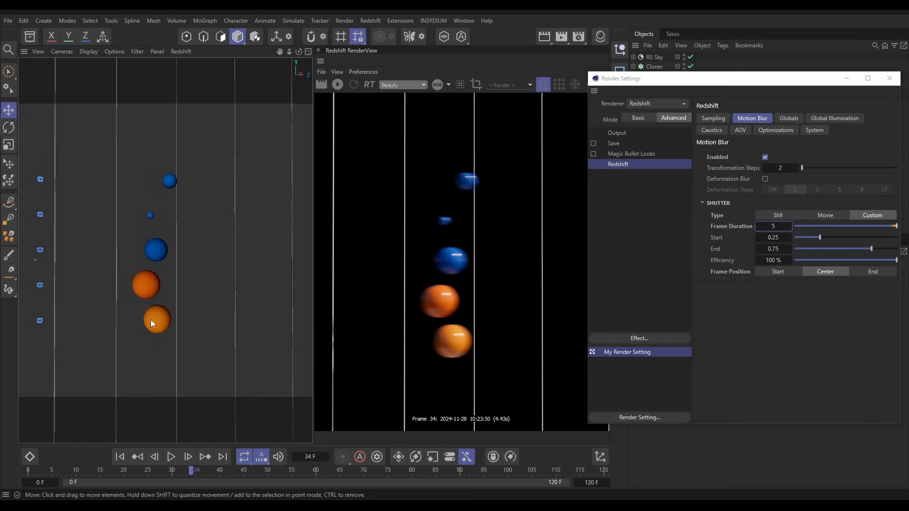
{"action": "mouse_move", "coordinate": [455, 258]}
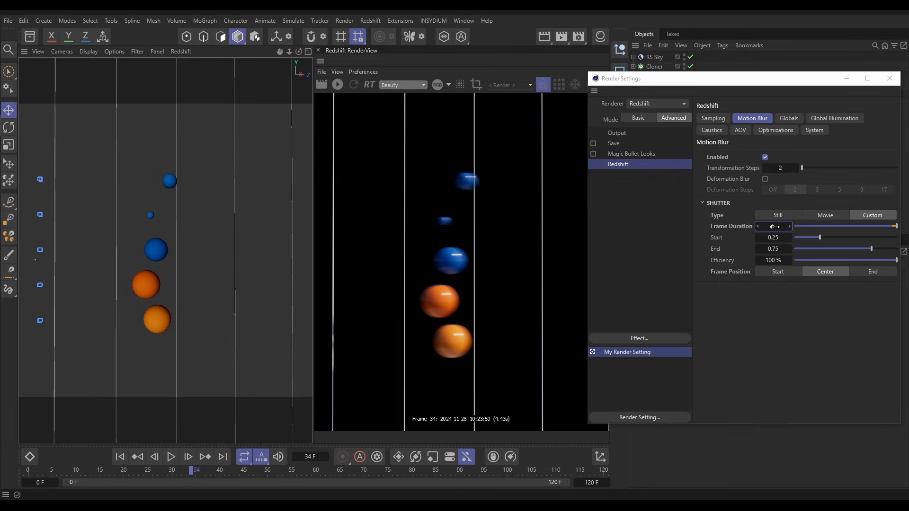
- Enter 5 as the frame duration with the shutter spanning Start 0 to End 1
{"action": "type", "text": "5"}
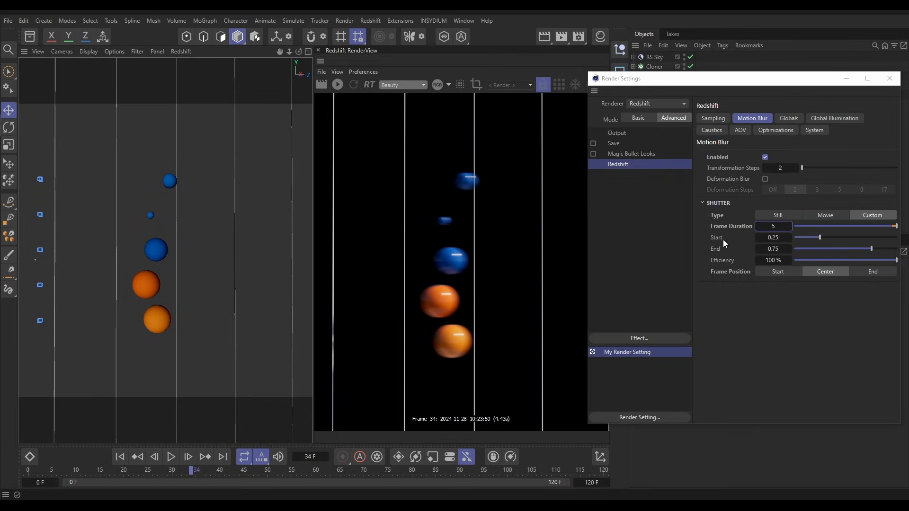
{"action": "mouse_move", "coordinate": [730, 260]}
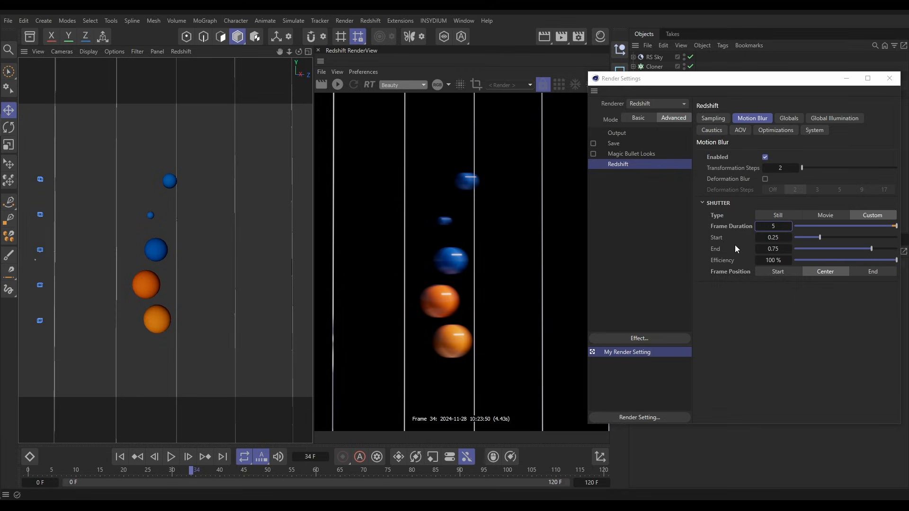
{"action": "mouse_move", "coordinate": [748, 252]}
{"action": "type", "text": "1"}
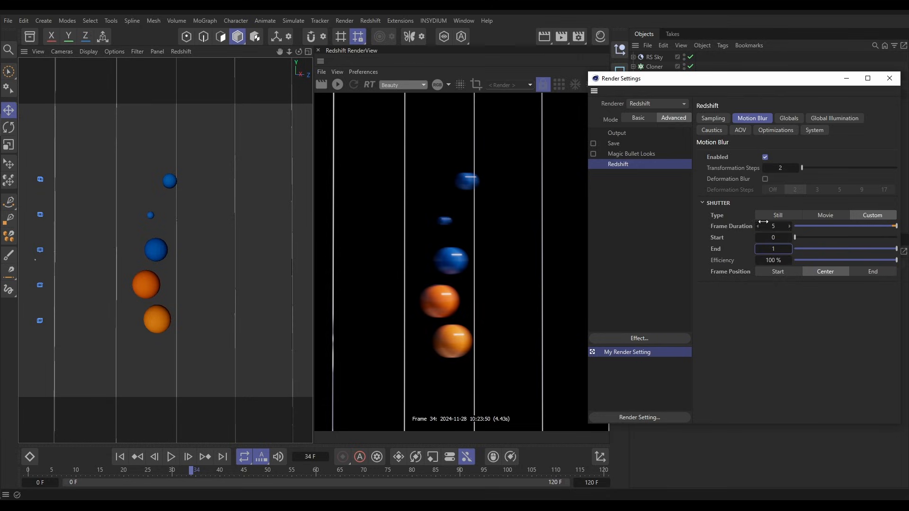
{"action": "mouse_move", "coordinate": [784, 238]}
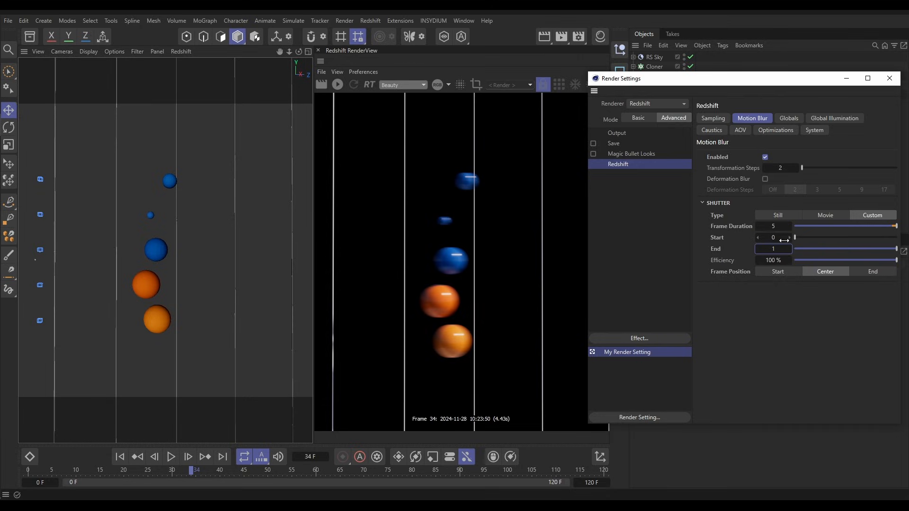
{"action": "mouse_move", "coordinate": [503, 213]}
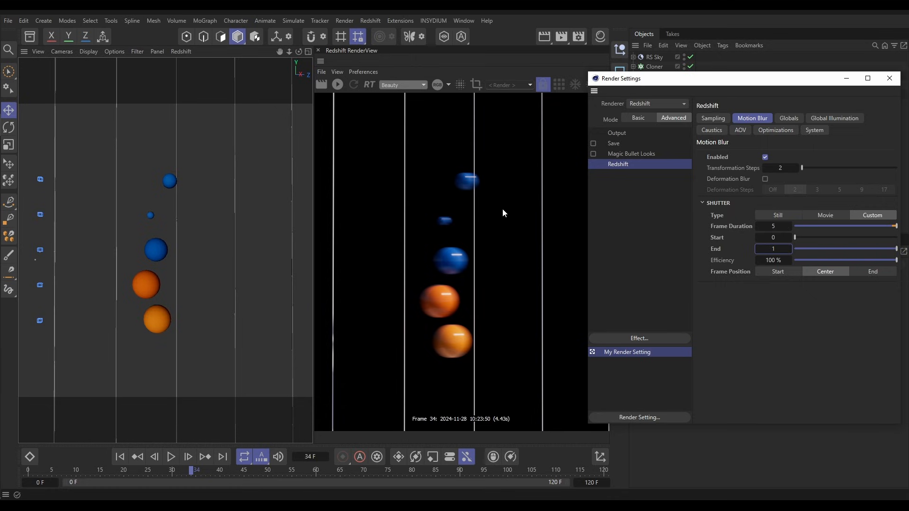
- Re-render the spheres with the 0–1 shutter and set Frame Position to Start
{"action": "left_click", "coordinate": [322, 84]}
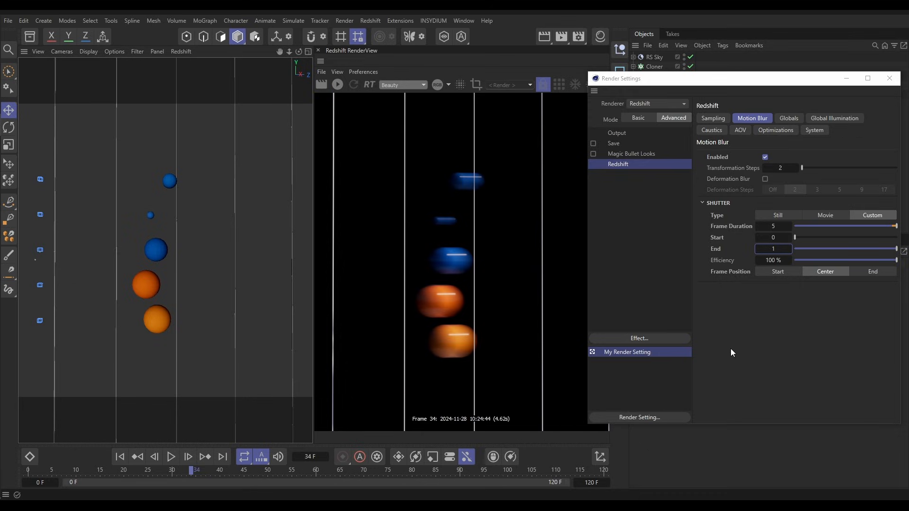
{"action": "mouse_move", "coordinate": [756, 287]}
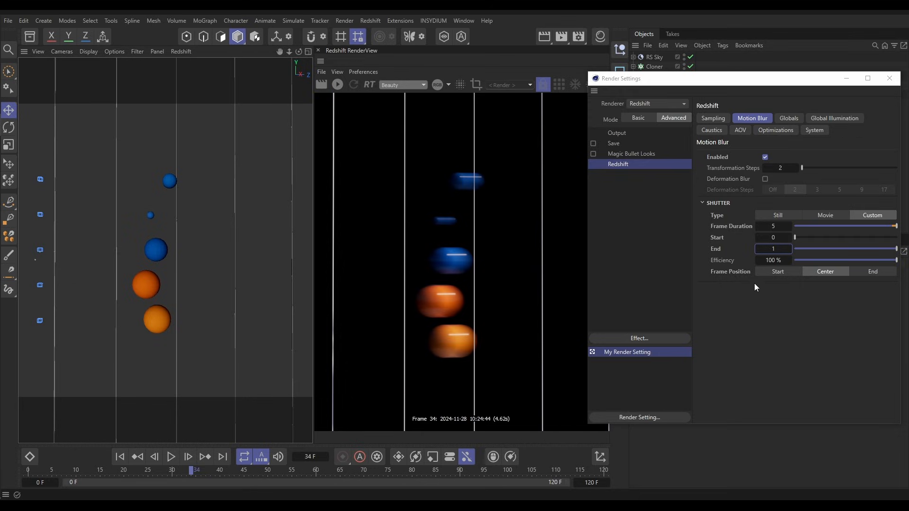
{"action": "mouse_move", "coordinate": [725, 231]}
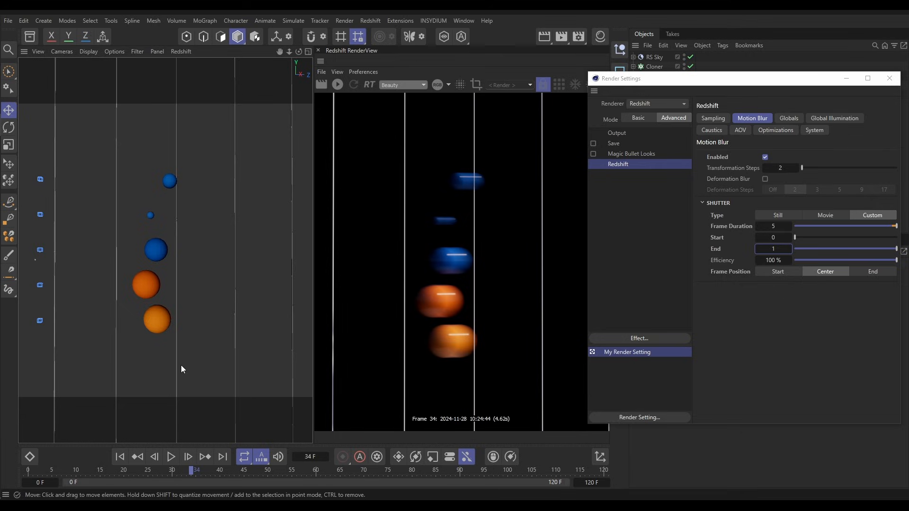
{"action": "mouse_move", "coordinate": [155, 326]}
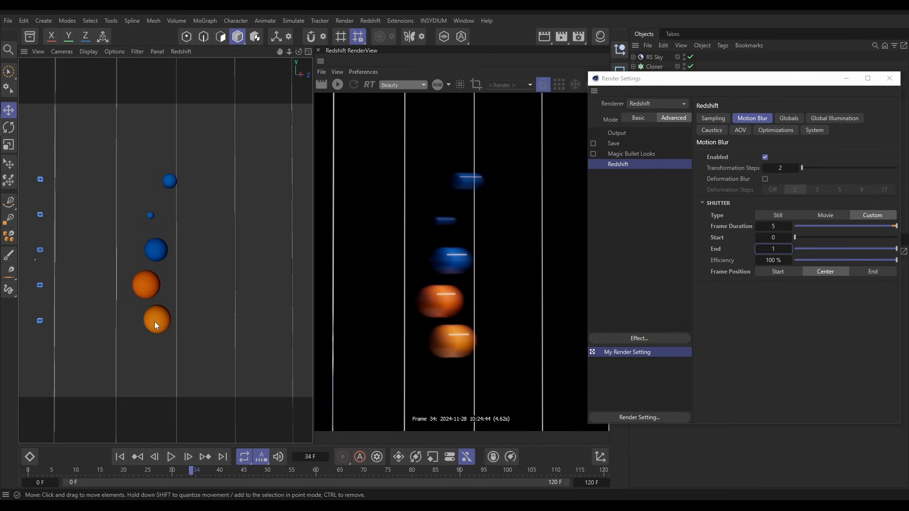
{"action": "mouse_move", "coordinate": [156, 319]}
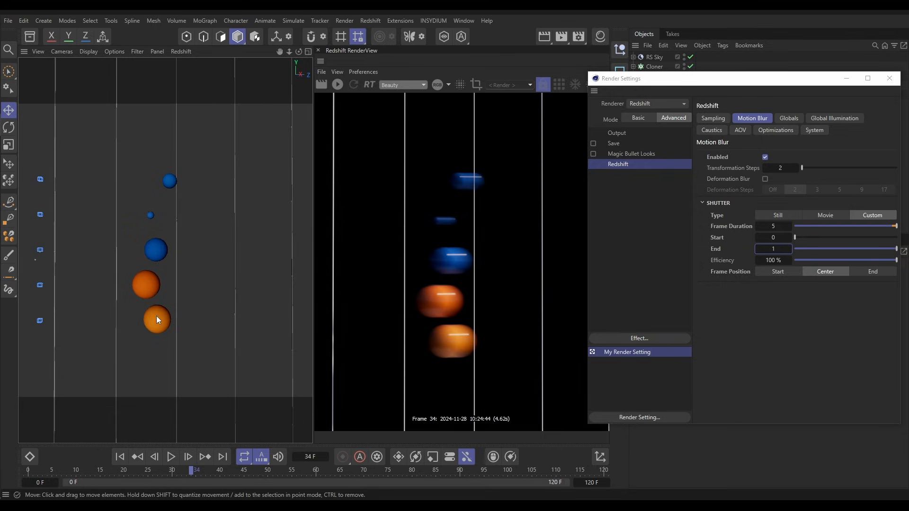
{"action": "mouse_move", "coordinate": [96, 340]}
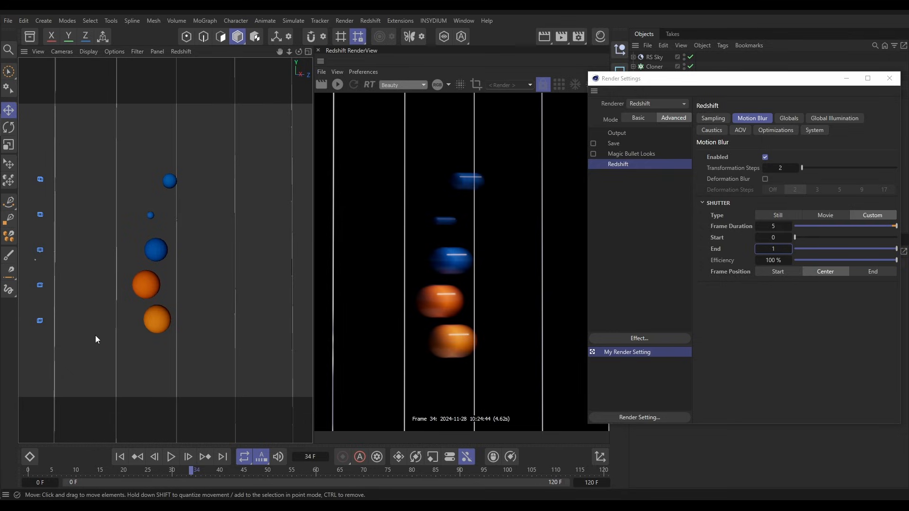
{"action": "mouse_move", "coordinate": [167, 318]}
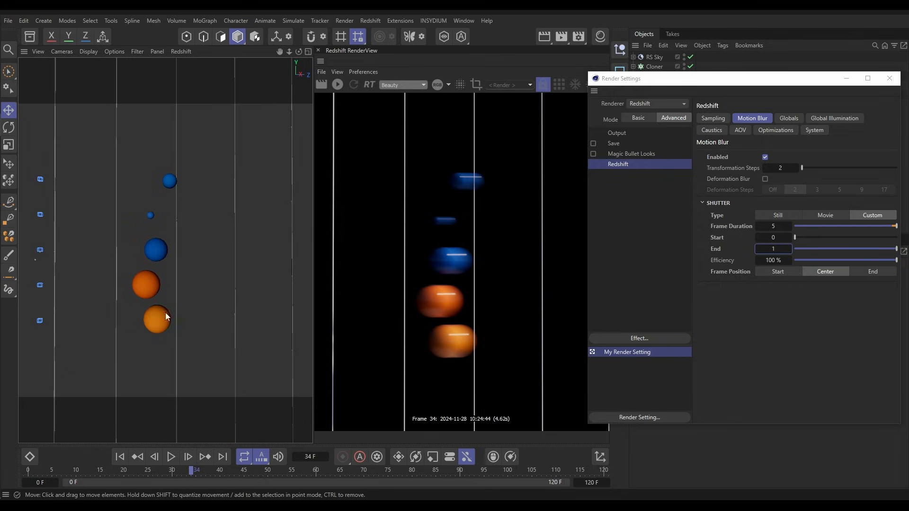
{"action": "mouse_move", "coordinate": [729, 285]}
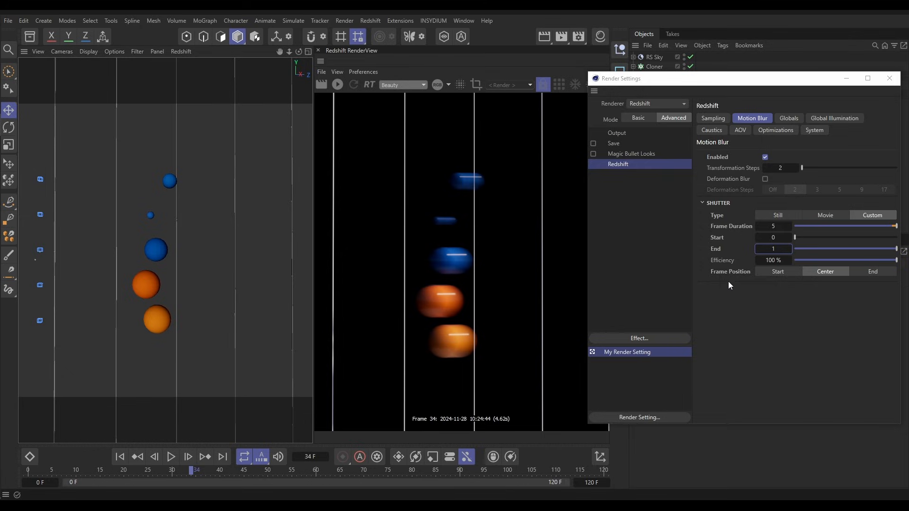
{"action": "mouse_move", "coordinate": [748, 295]}
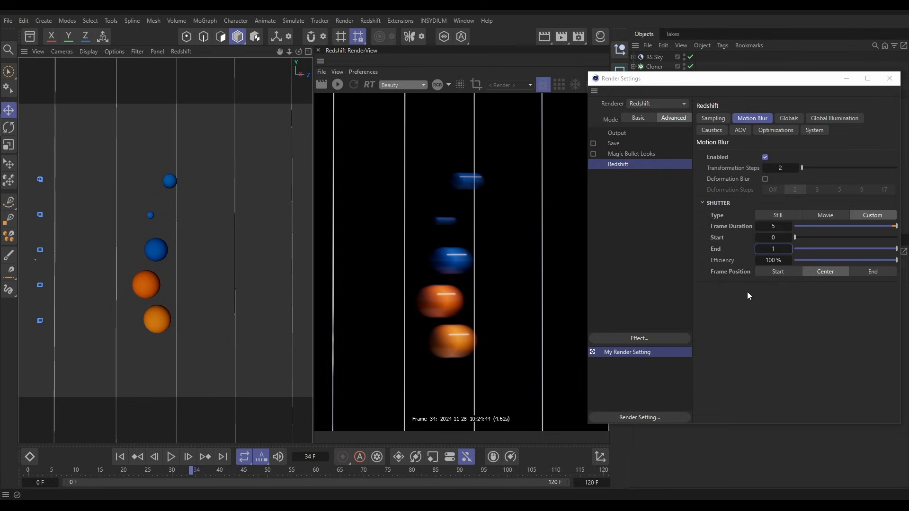
{"action": "mouse_move", "coordinate": [525, 345]}
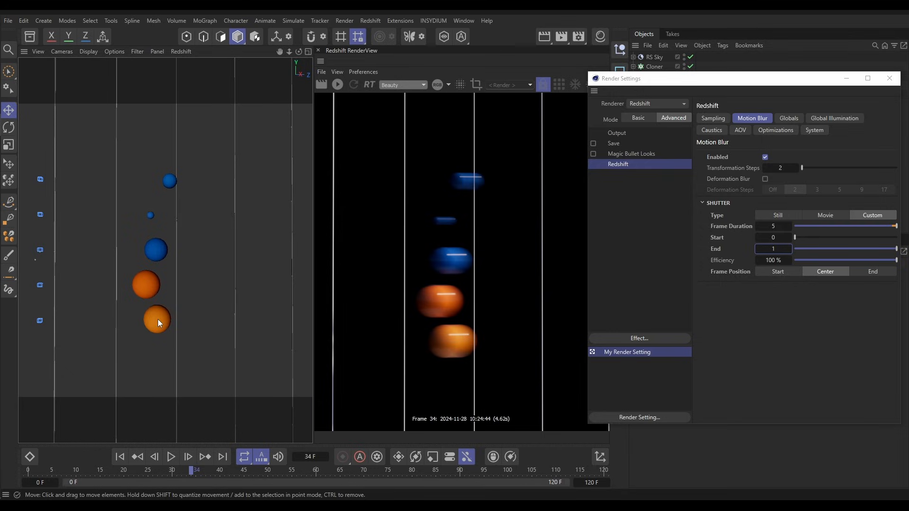
{"action": "mouse_move", "coordinate": [129, 325]}
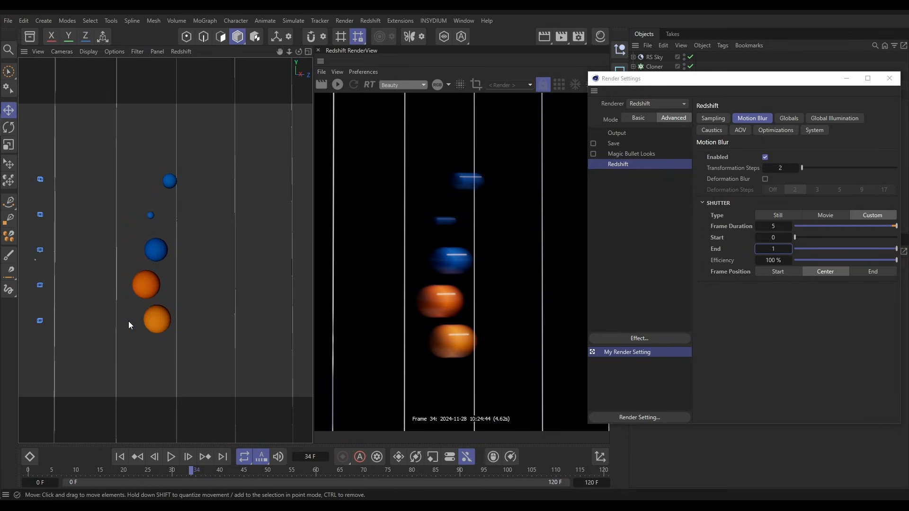
{"action": "mouse_move", "coordinate": [160, 326]}
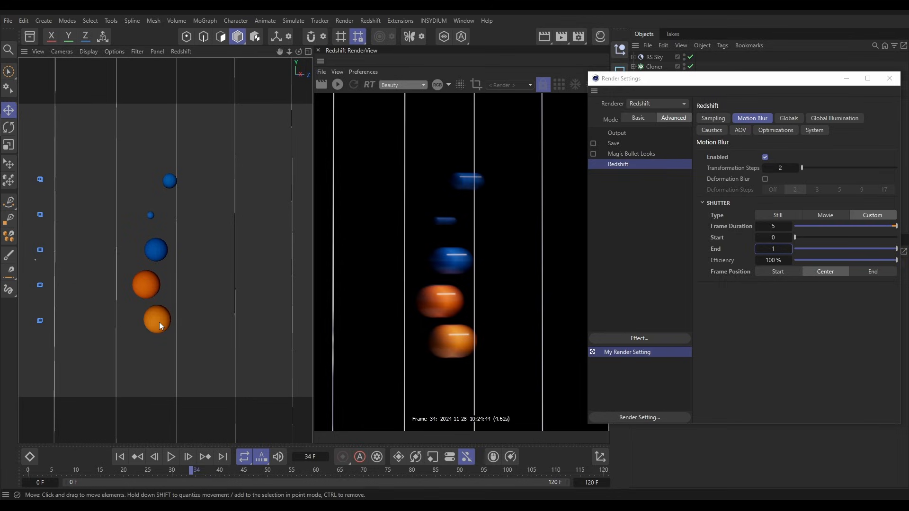
{"action": "mouse_move", "coordinate": [669, 327]}
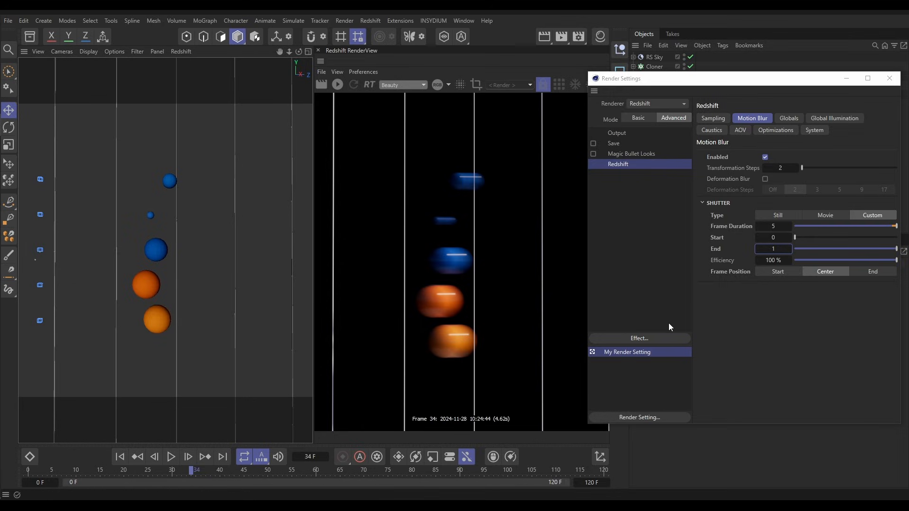
{"action": "left_click", "coordinate": [778, 271]}
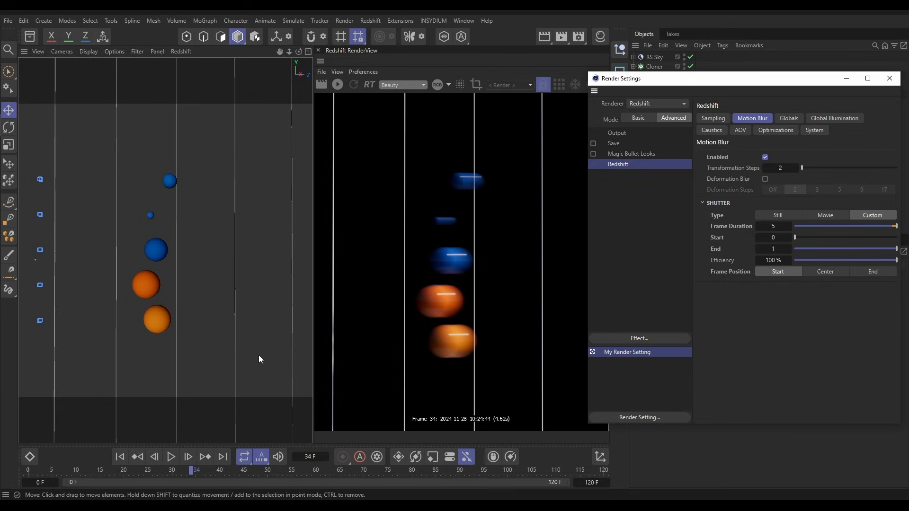
{"action": "mouse_move", "coordinate": [161, 323]}
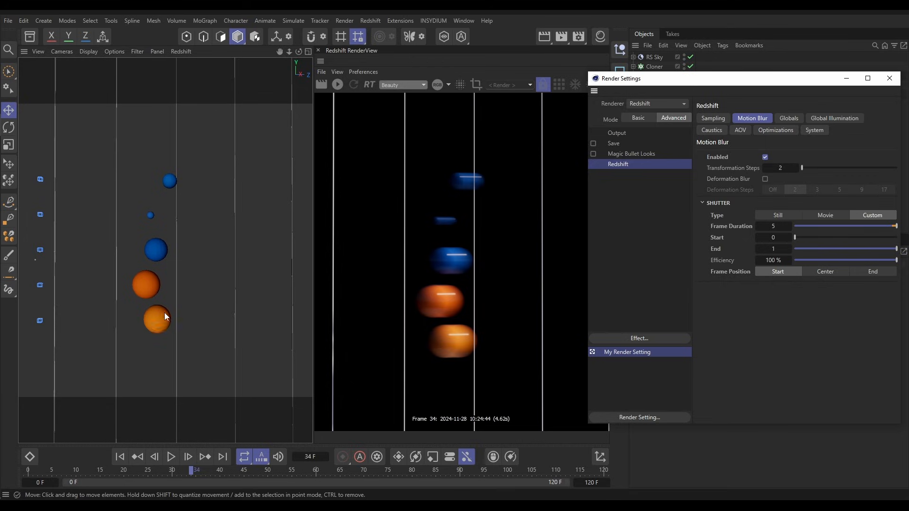
{"action": "mouse_move", "coordinate": [181, 303]}
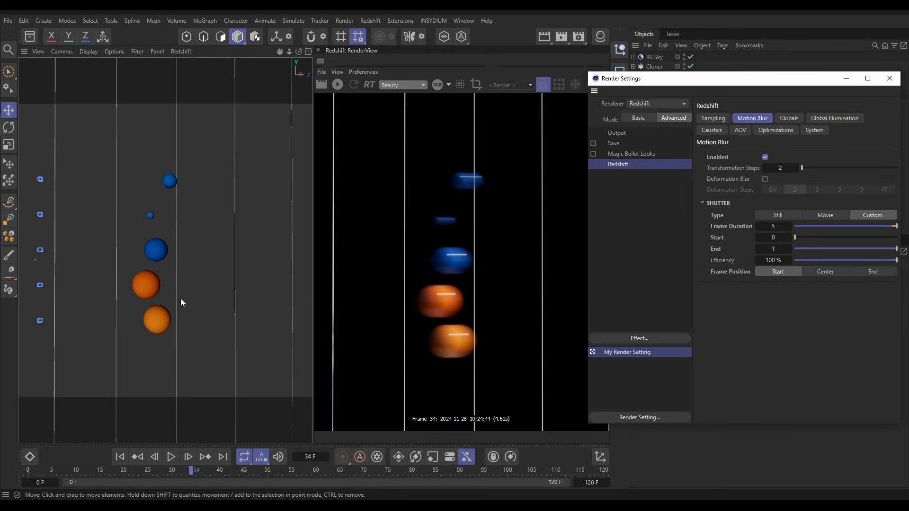
{"action": "mouse_move", "coordinate": [181, 327]}
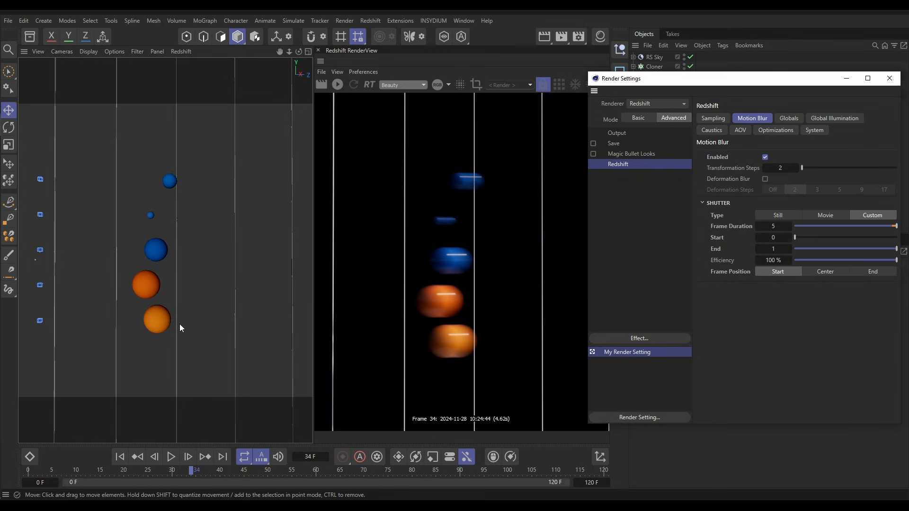
{"action": "mouse_move", "coordinate": [454, 365]}
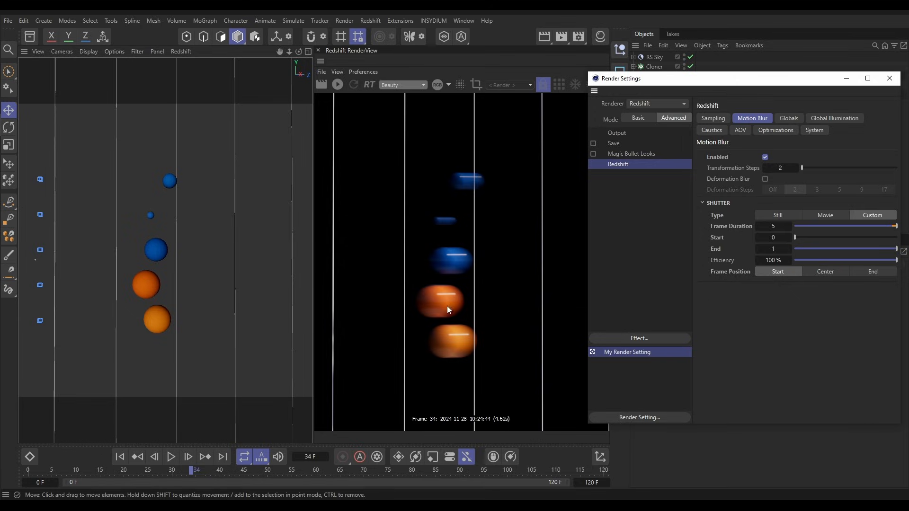
{"action": "mouse_move", "coordinate": [454, 293]}
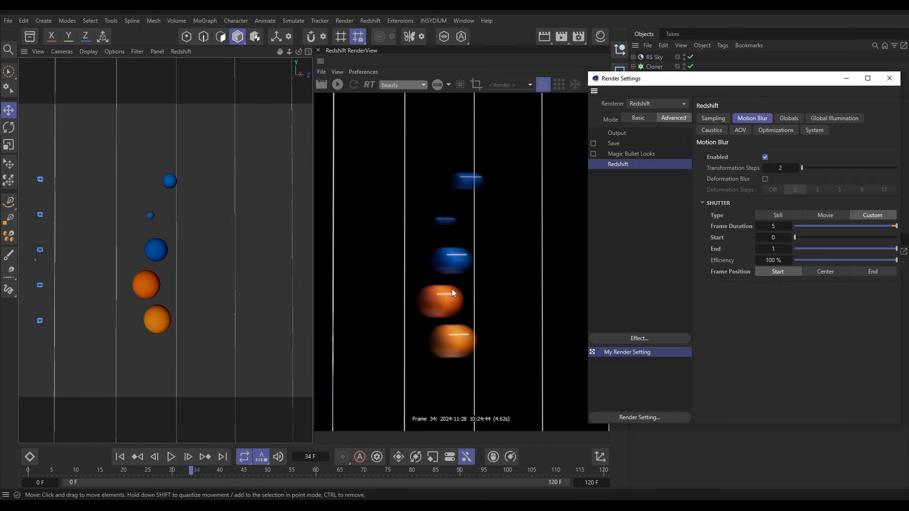
{"action": "mouse_move", "coordinate": [449, 295]}
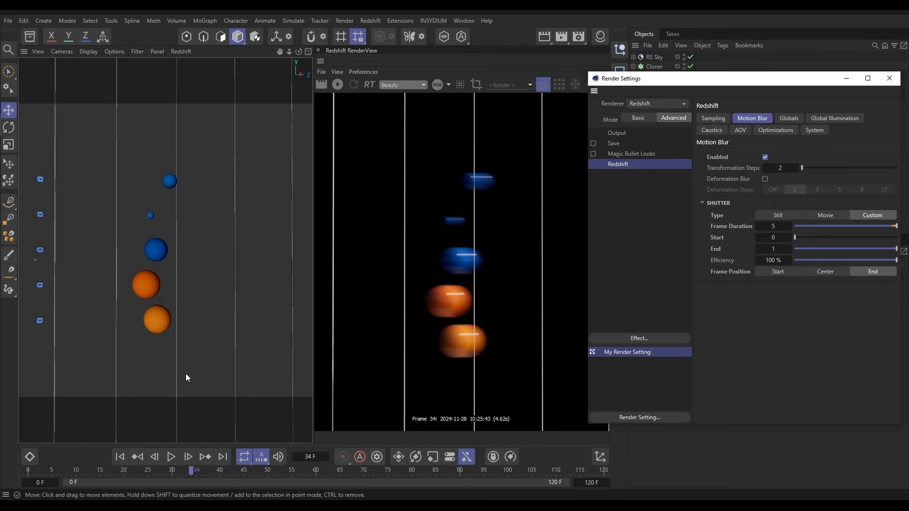
{"action": "mouse_move", "coordinate": [157, 320]}
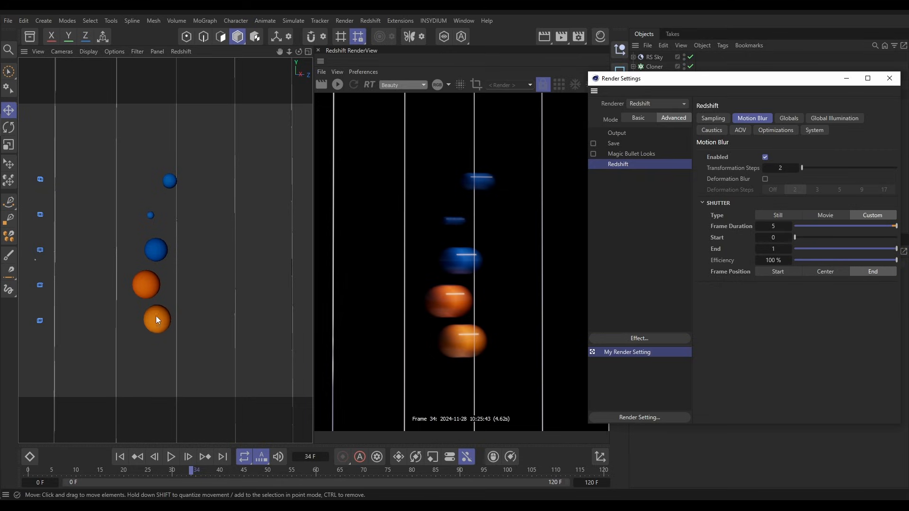
{"action": "mouse_move", "coordinate": [121, 307]}
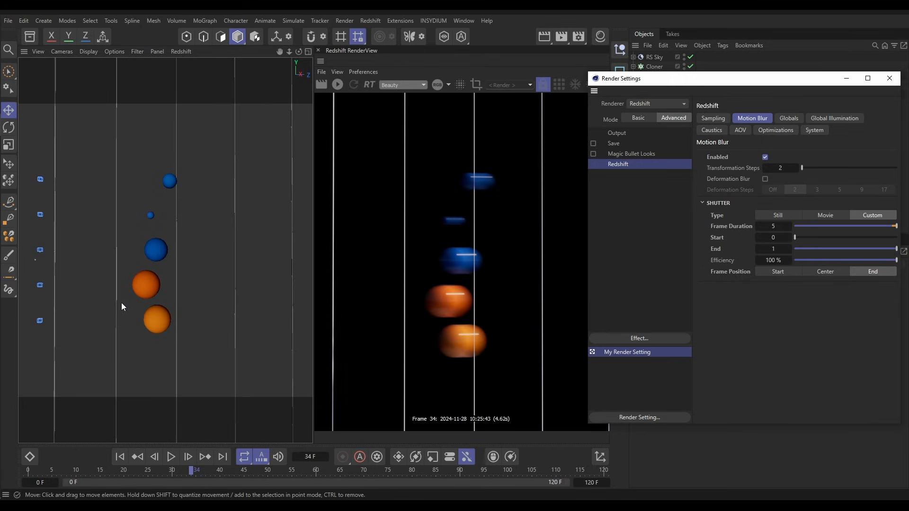
{"action": "mouse_move", "coordinate": [147, 329]}
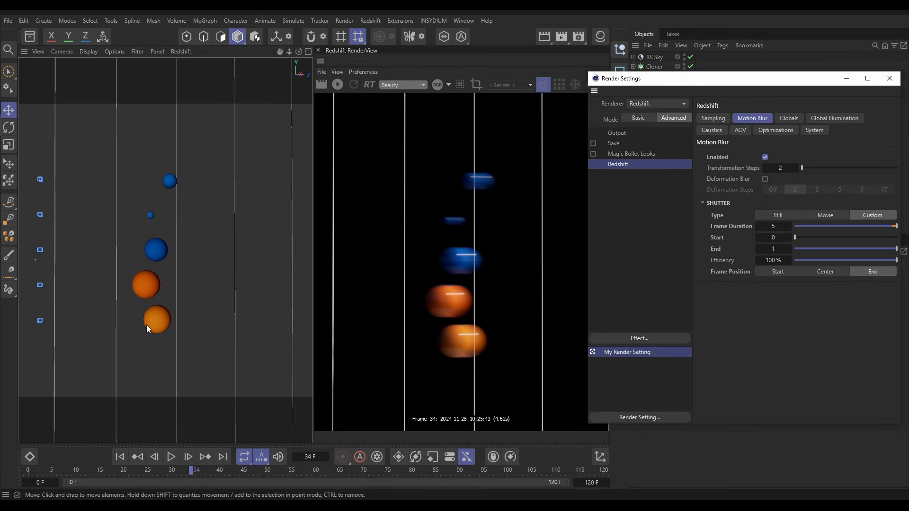
{"action": "mouse_move", "coordinate": [151, 321]}
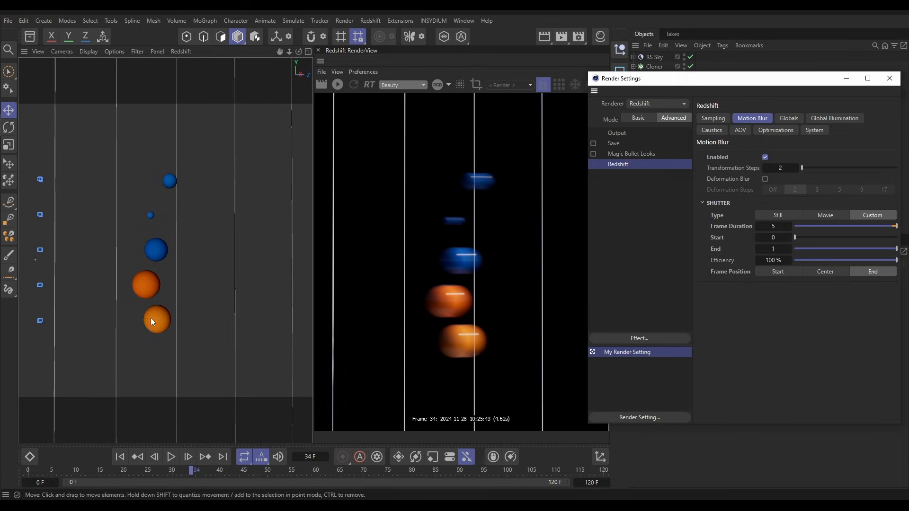
{"action": "mouse_move", "coordinate": [495, 342]}
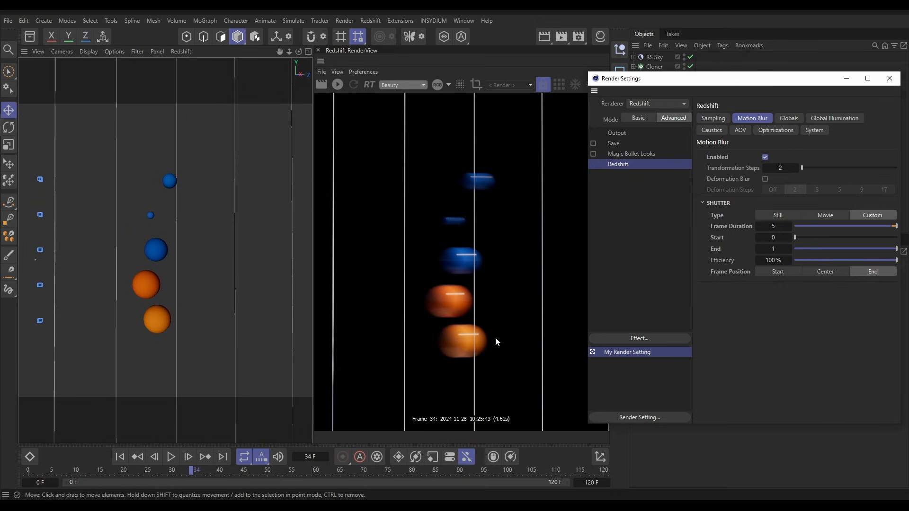
{"action": "mouse_move", "coordinate": [461, 340]}
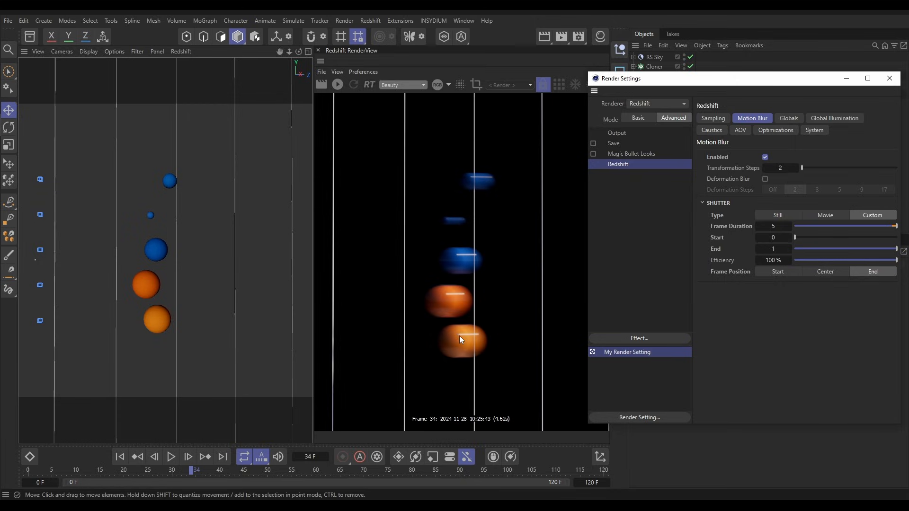
{"action": "mouse_move", "coordinate": [395, 346]}
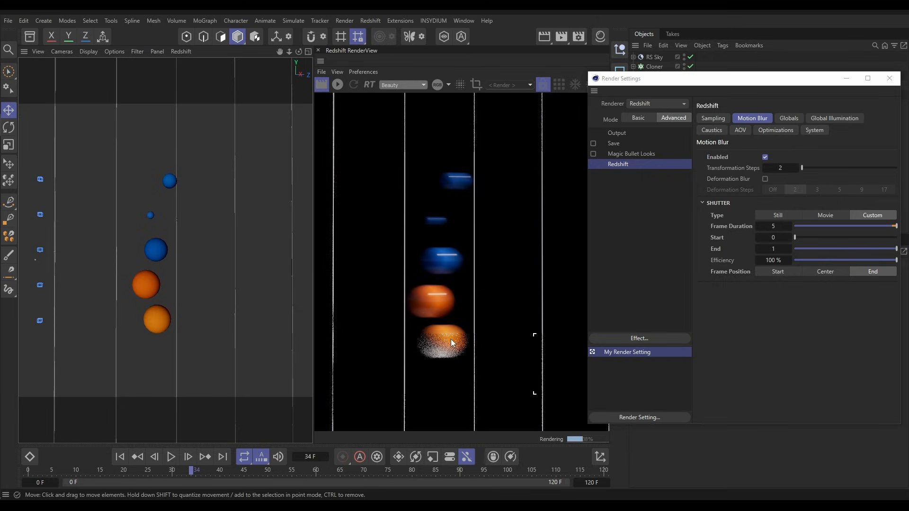
{"action": "mouse_move", "coordinate": [790, 294]}
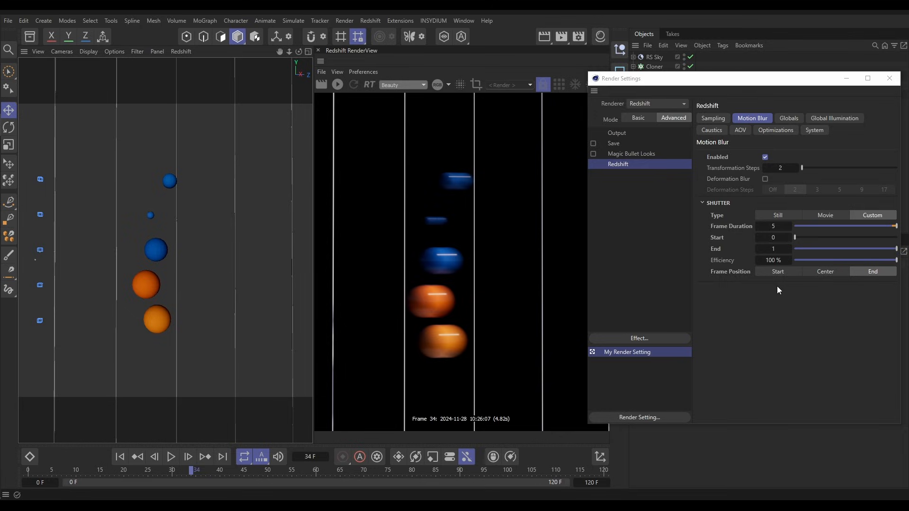
{"action": "mouse_move", "coordinate": [263, 482]}
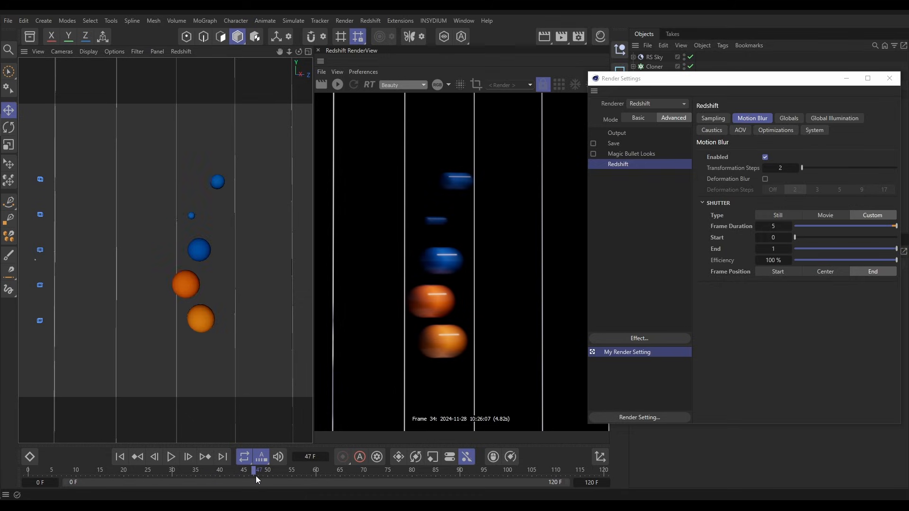
{"action": "mouse_move", "coordinate": [214, 408]}
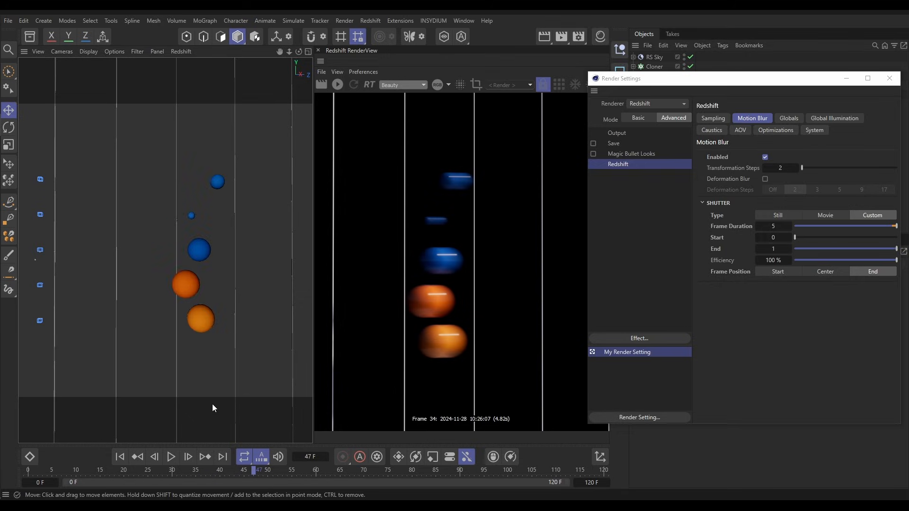
{"action": "mouse_move", "coordinate": [193, 301]}
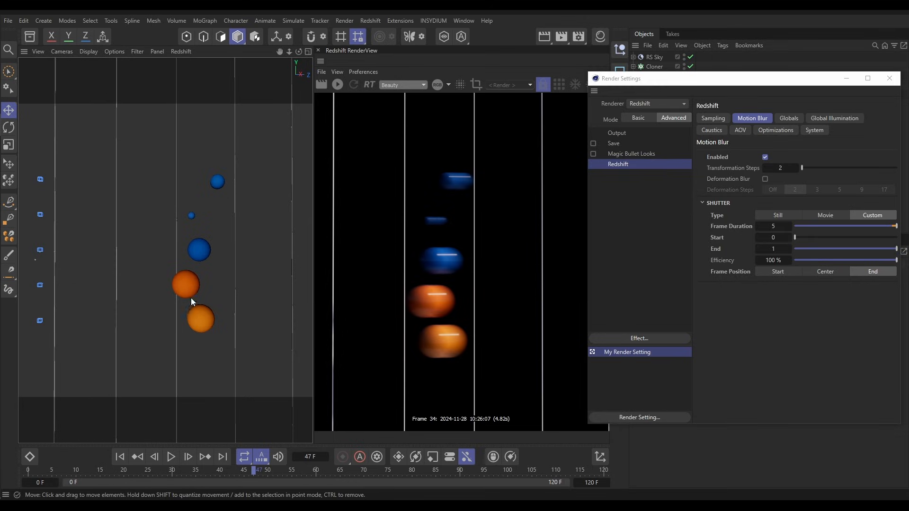
{"action": "mouse_move", "coordinate": [200, 321]}
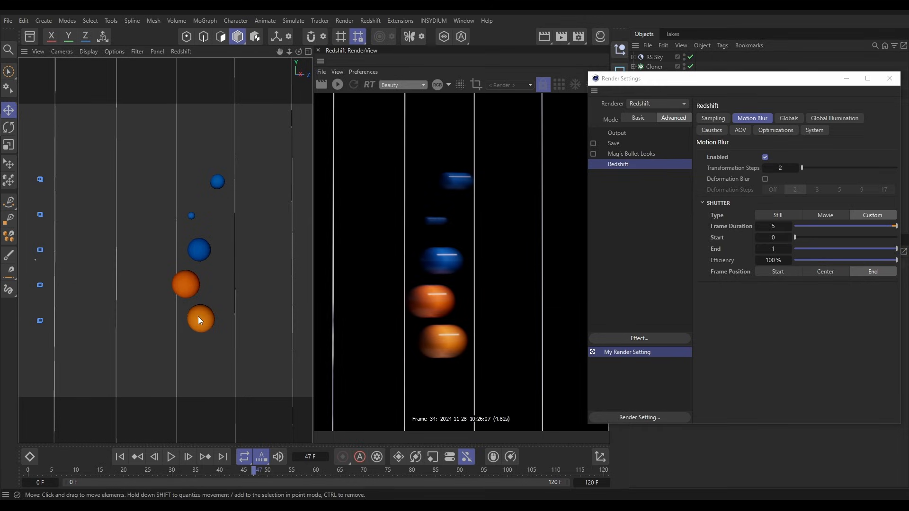
{"action": "mouse_move", "coordinate": [759, 280]}
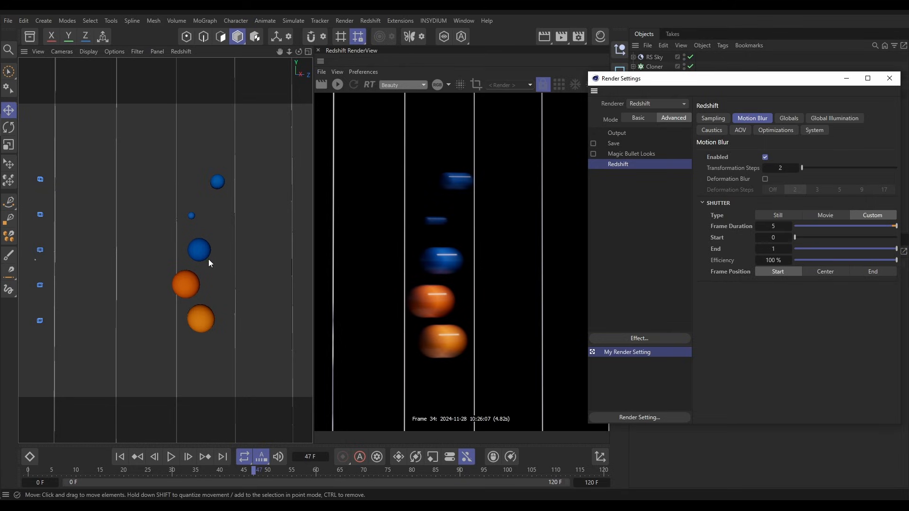
{"action": "mouse_move", "coordinate": [209, 300]}
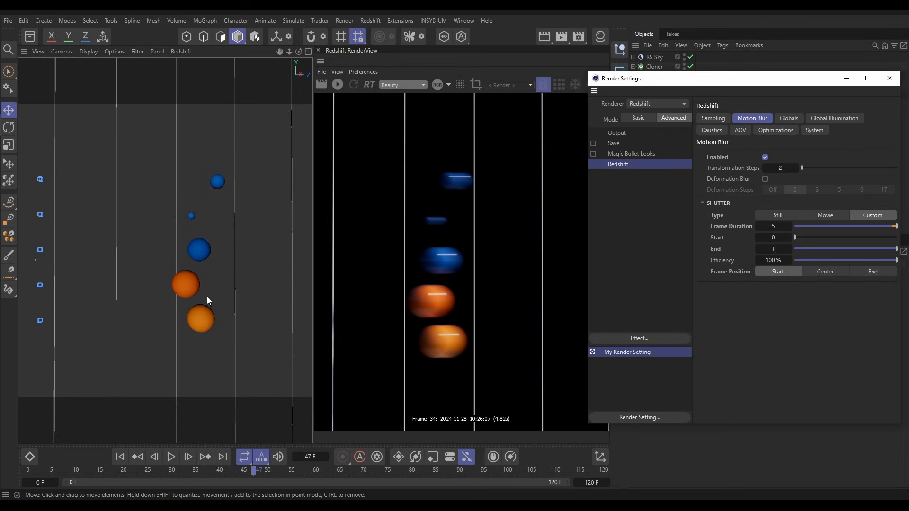
{"action": "mouse_move", "coordinate": [203, 316]}
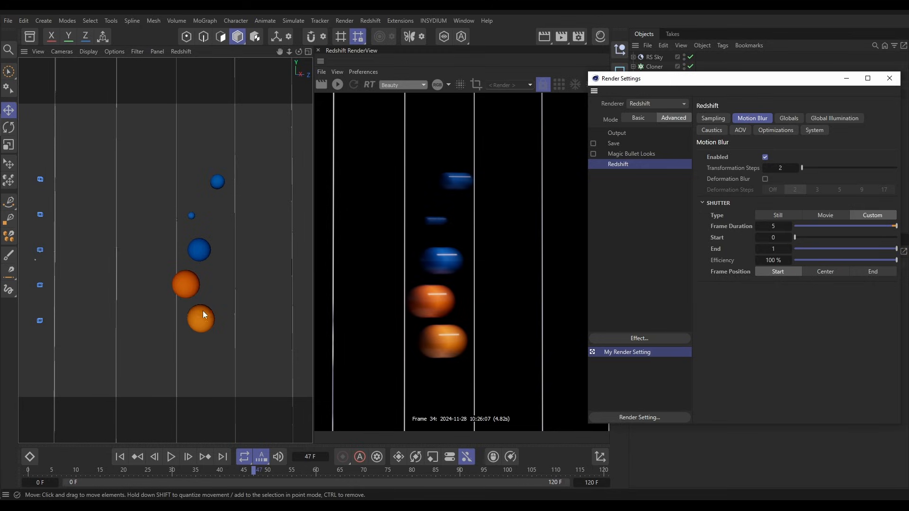
{"action": "mouse_move", "coordinate": [210, 318]}
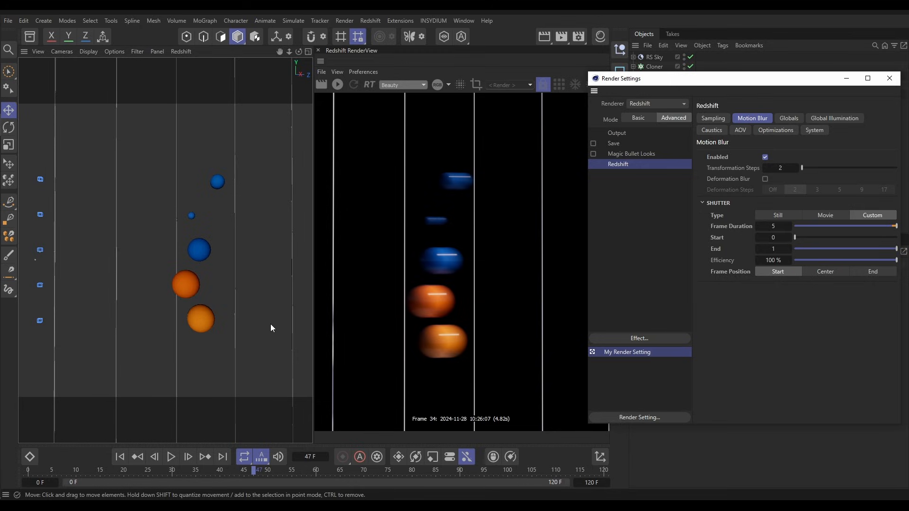
{"action": "mouse_move", "coordinate": [327, 104]}
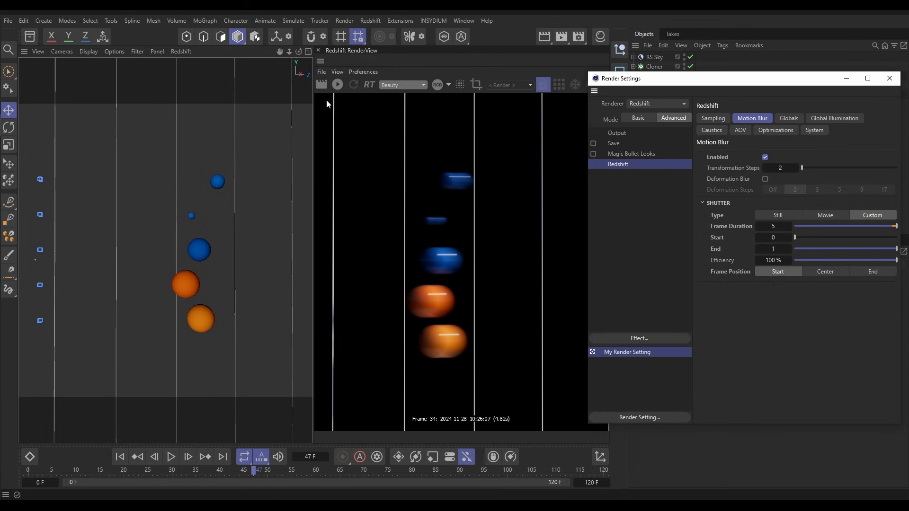
- Render frame 47 in the Redshift RenderView with the Start frame position
{"action": "left_click", "coordinate": [321, 85]}
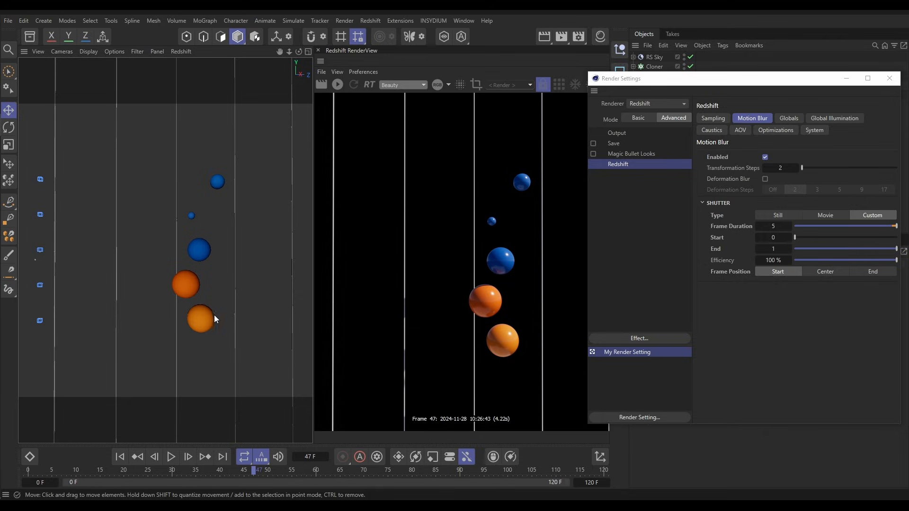
{"action": "mouse_move", "coordinate": [489, 323]}
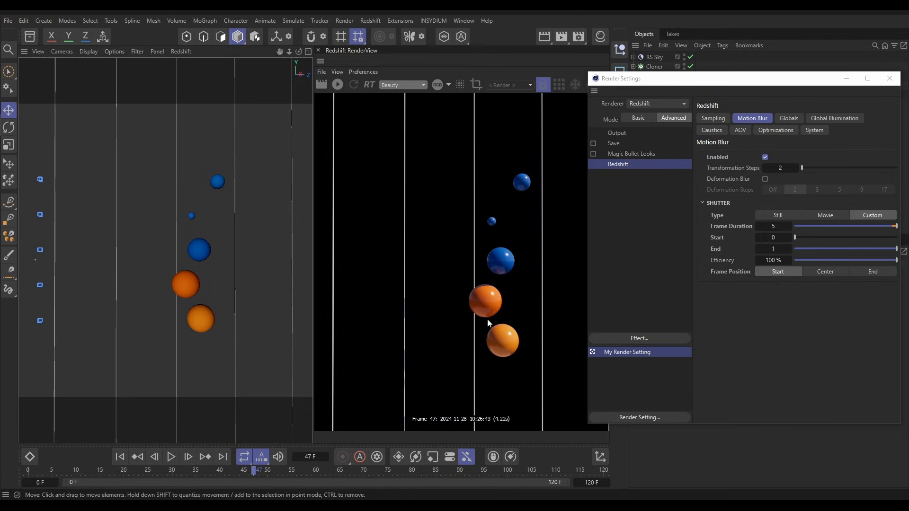
{"action": "mouse_move", "coordinate": [484, 307]}
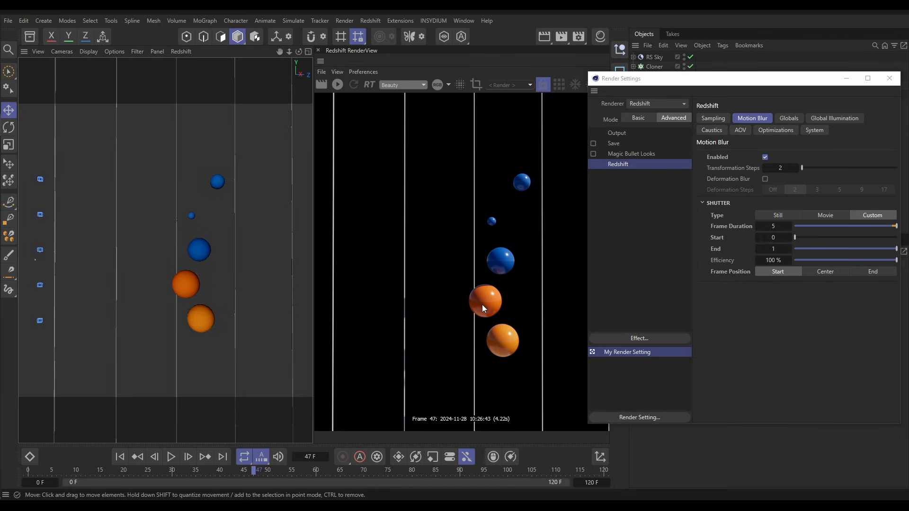
{"action": "mouse_move", "coordinate": [340, 428]}
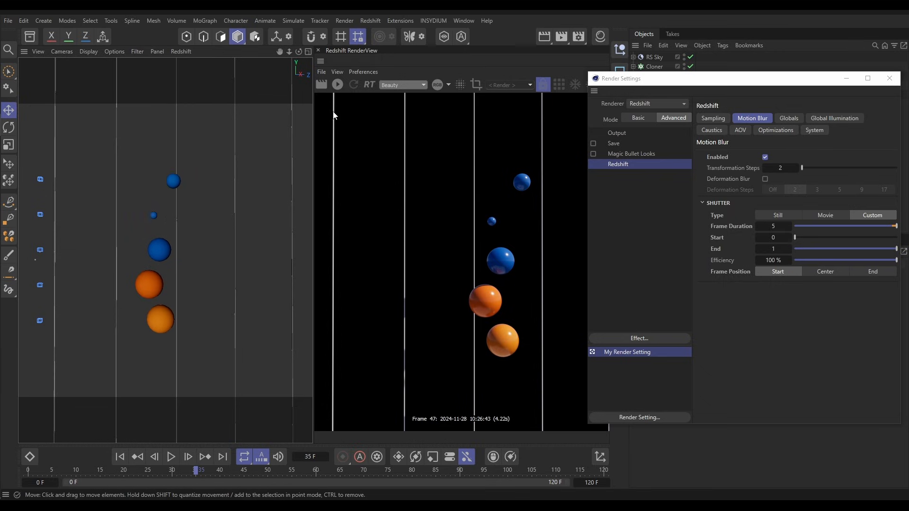
- Render frame 35, then frame 47 again, with the Start frame position
{"action": "left_click", "coordinate": [321, 85]}
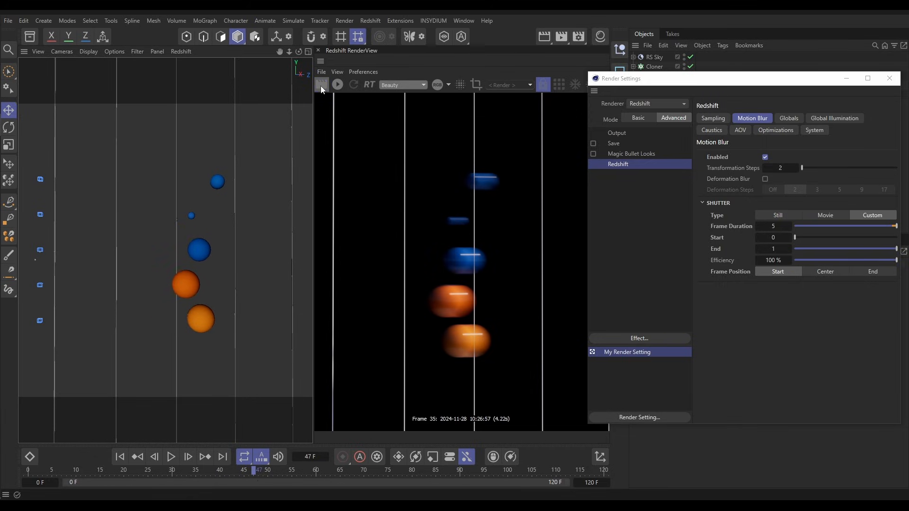
{"action": "left_click", "coordinate": [321, 85]}
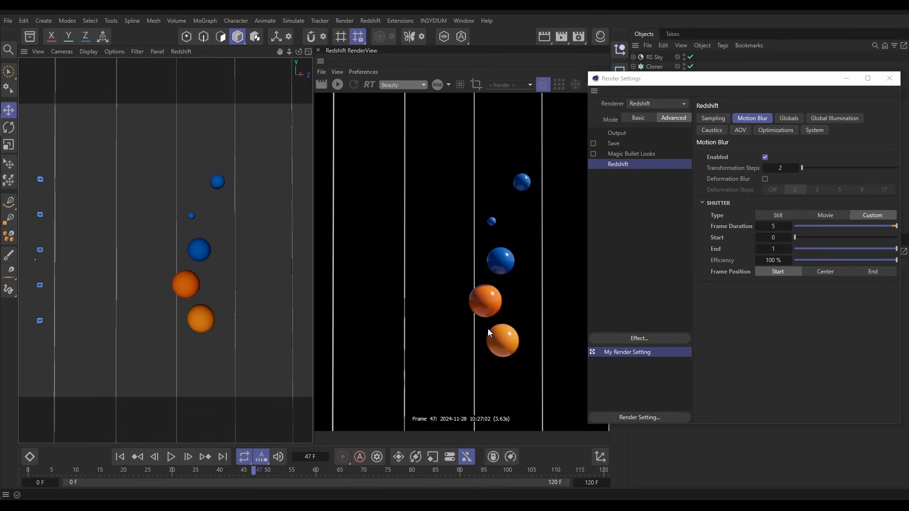
{"action": "mouse_move", "coordinate": [497, 319]}
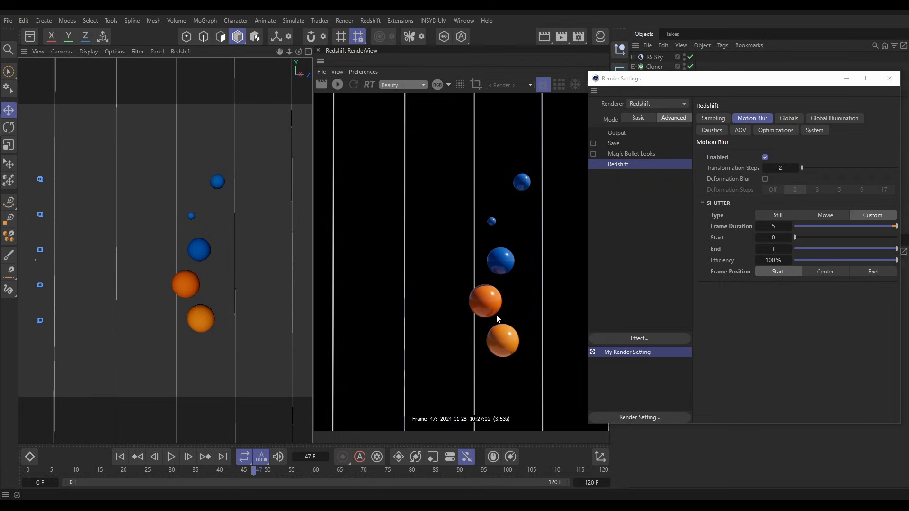
{"action": "mouse_move", "coordinate": [756, 277]}
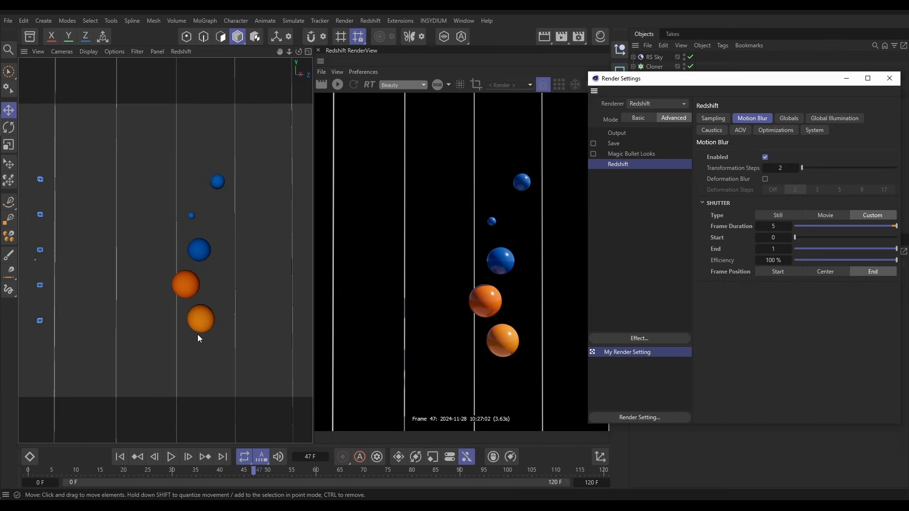
{"action": "mouse_move", "coordinate": [175, 296]}
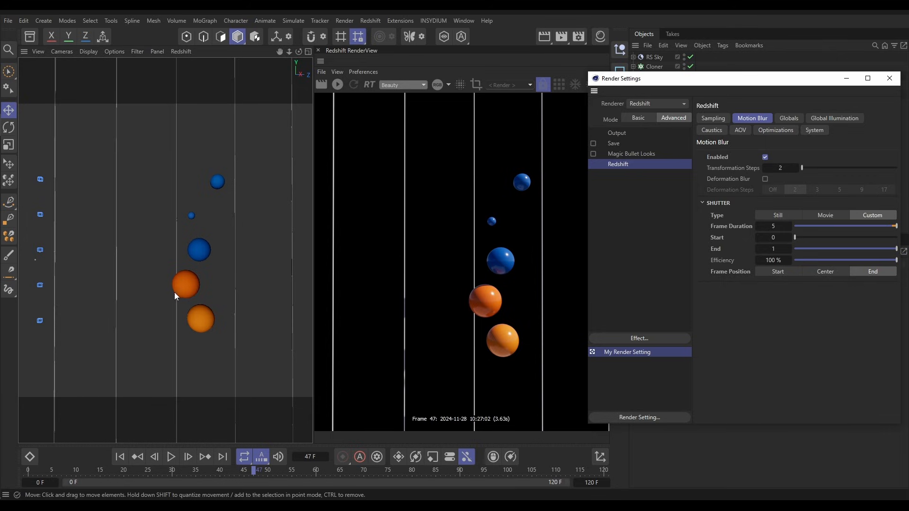
{"action": "mouse_move", "coordinate": [201, 298]}
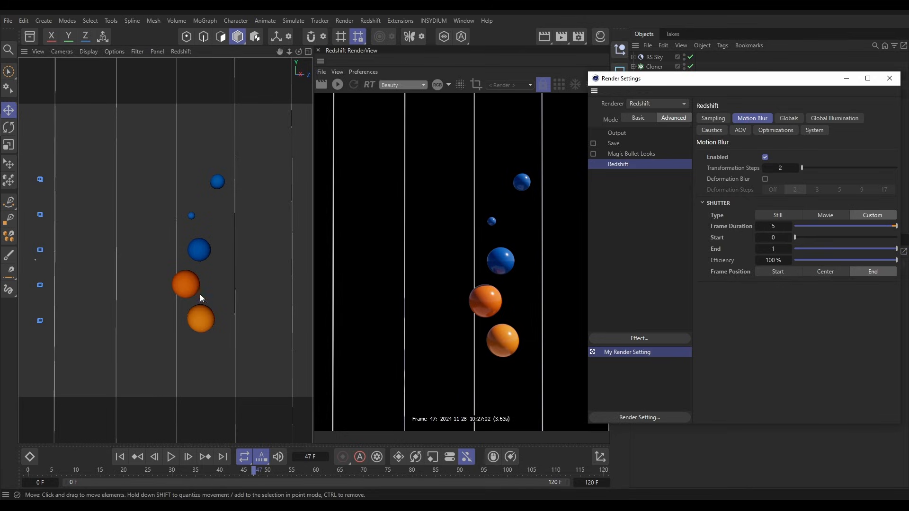
{"action": "mouse_move", "coordinate": [328, 320]}
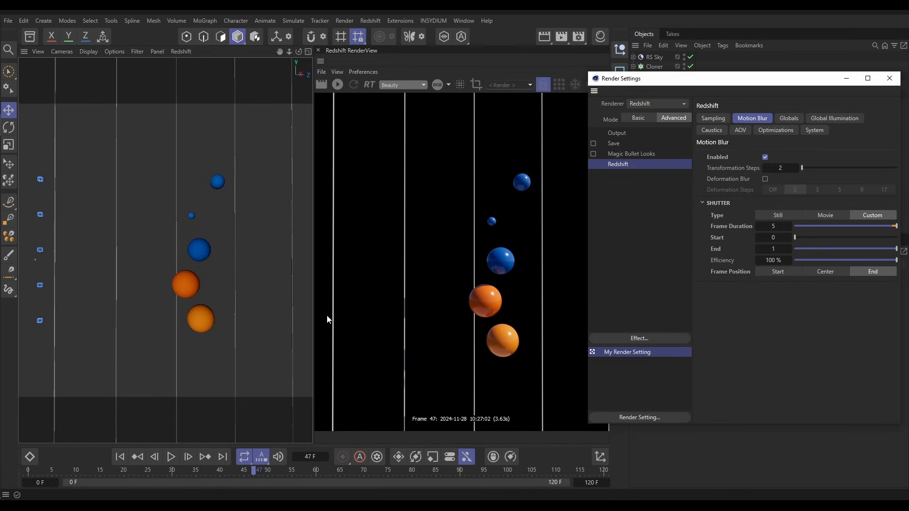
{"action": "mouse_move", "coordinate": [317, 88]}
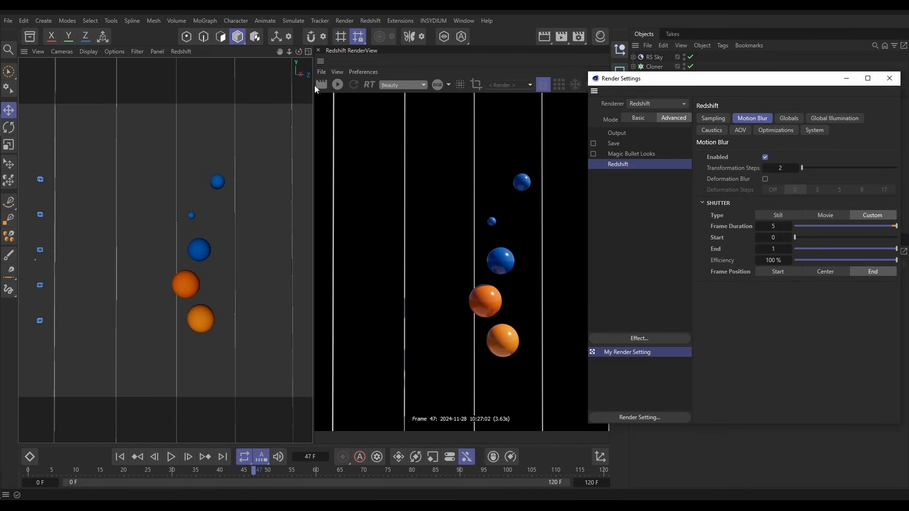
- Render frame 47 with End frame position, then advance to frame 48
{"action": "left_click", "coordinate": [321, 84]}
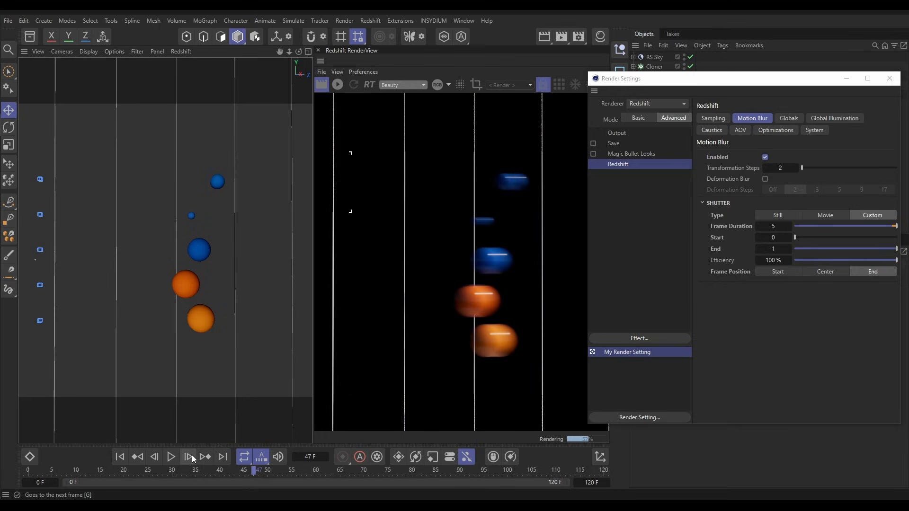
{"action": "left_click", "coordinate": [187, 458]}
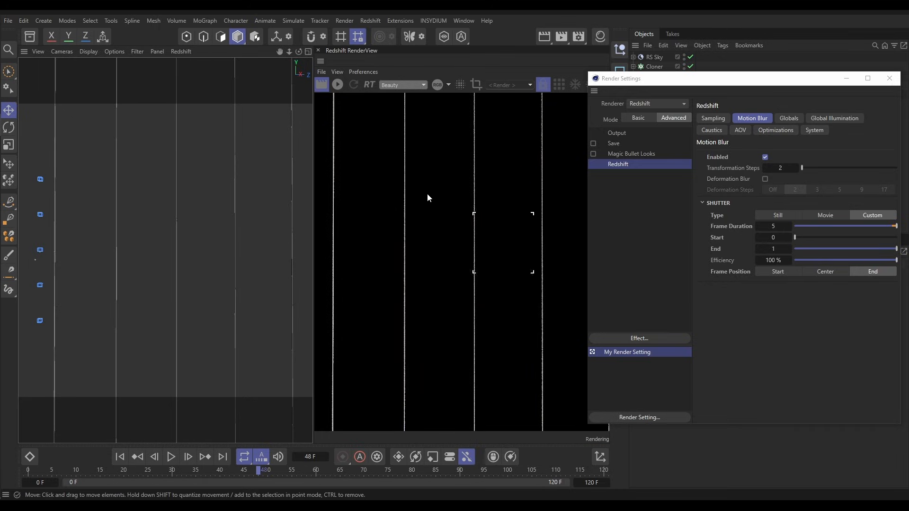